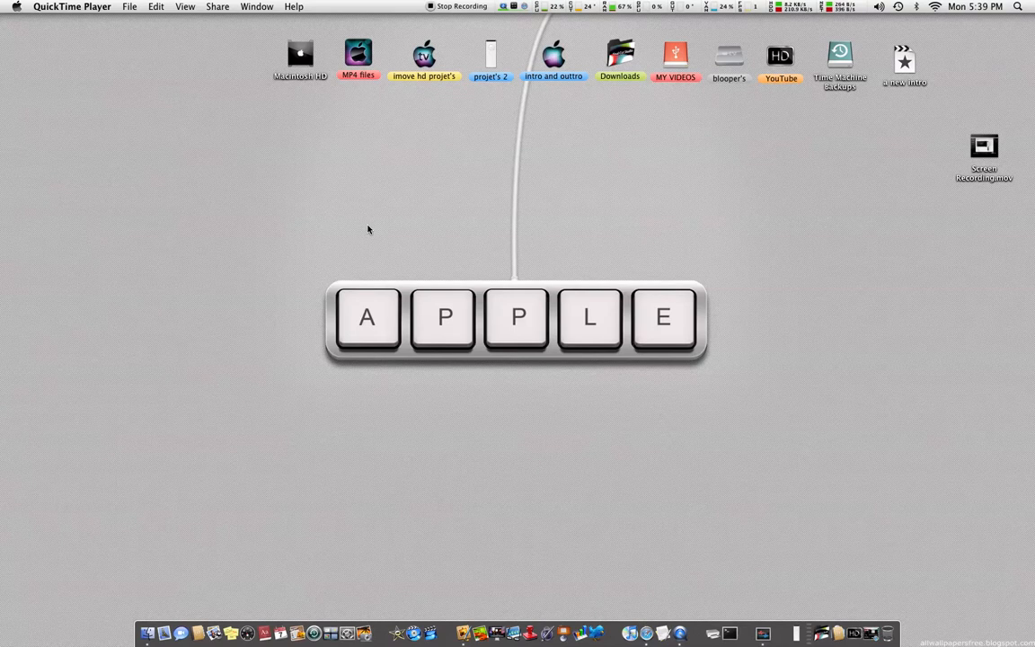
pyautogui.moveTo(862, 633)
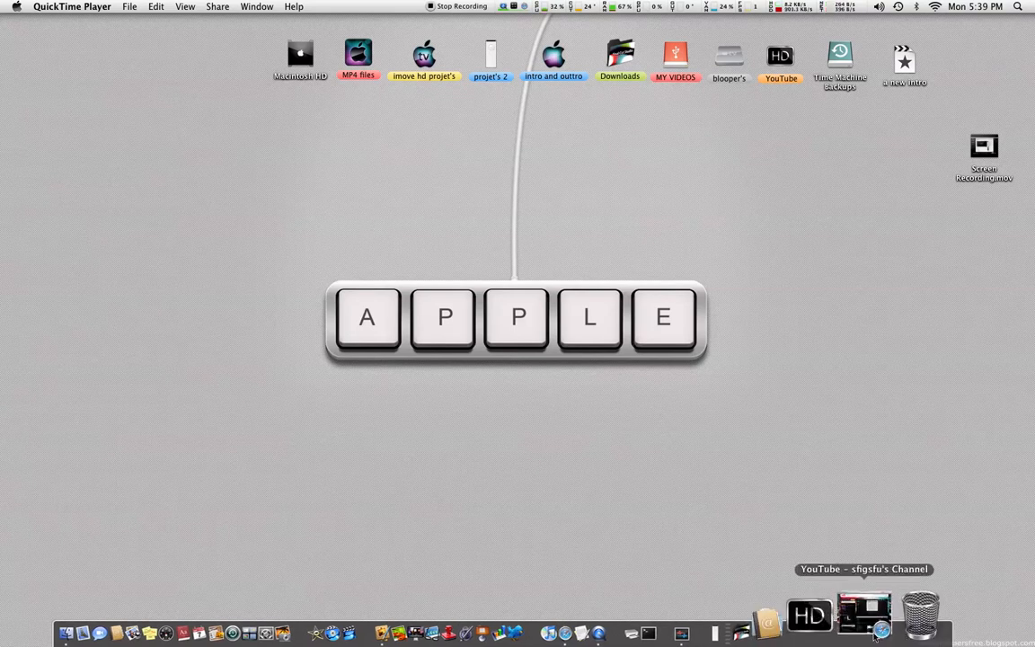
# Create a new blank 100 × 100 pixel image at 300 ppi
pyautogui.click(863, 615)
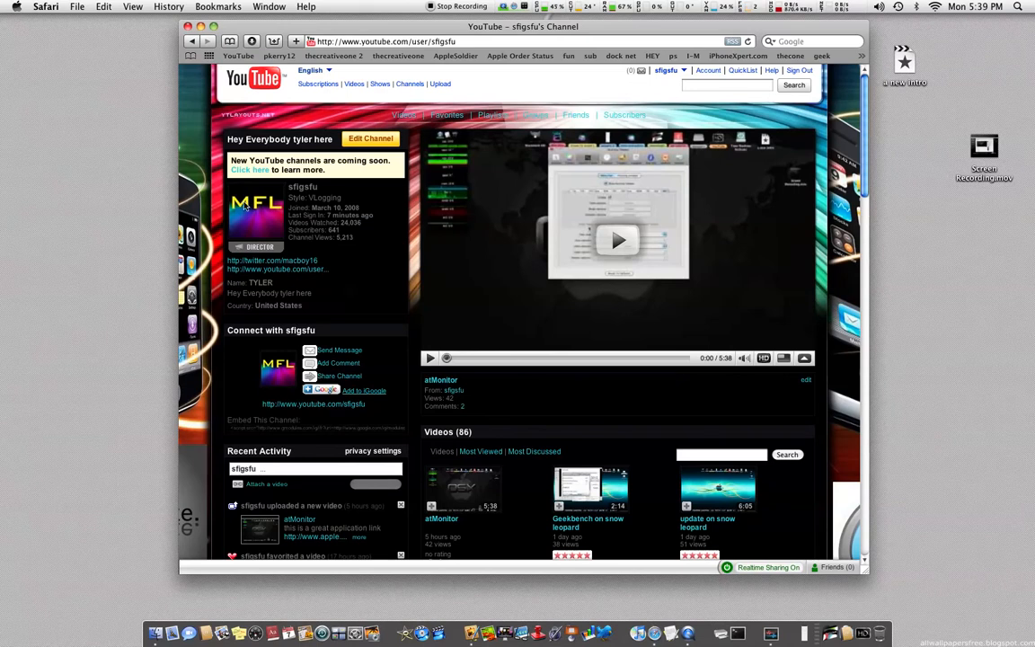
pyautogui.moveTo(251, 226)
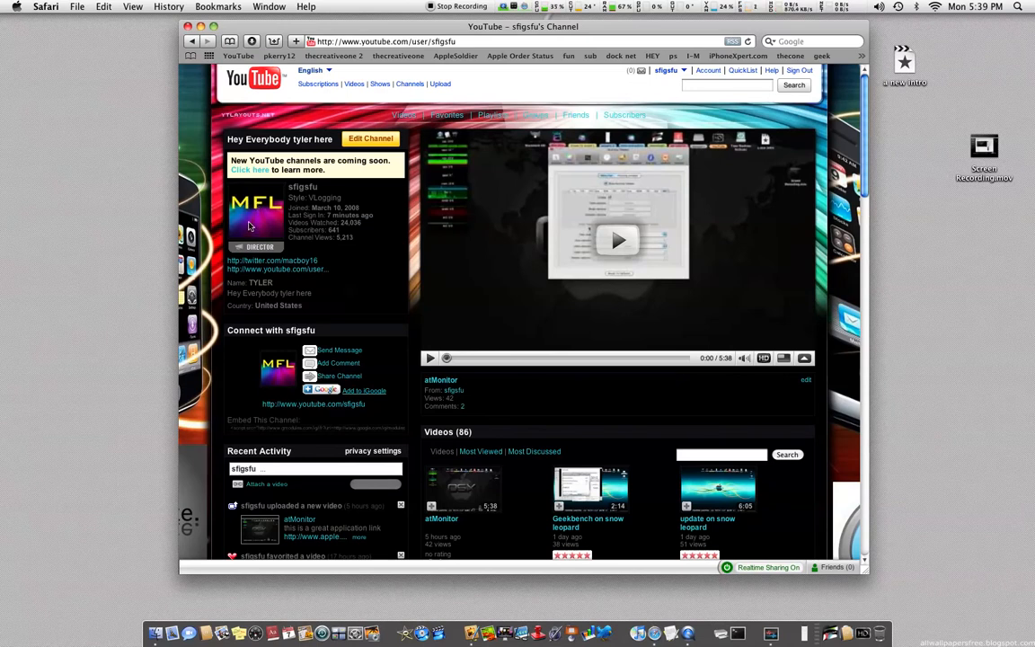
pyautogui.moveTo(268, 221)
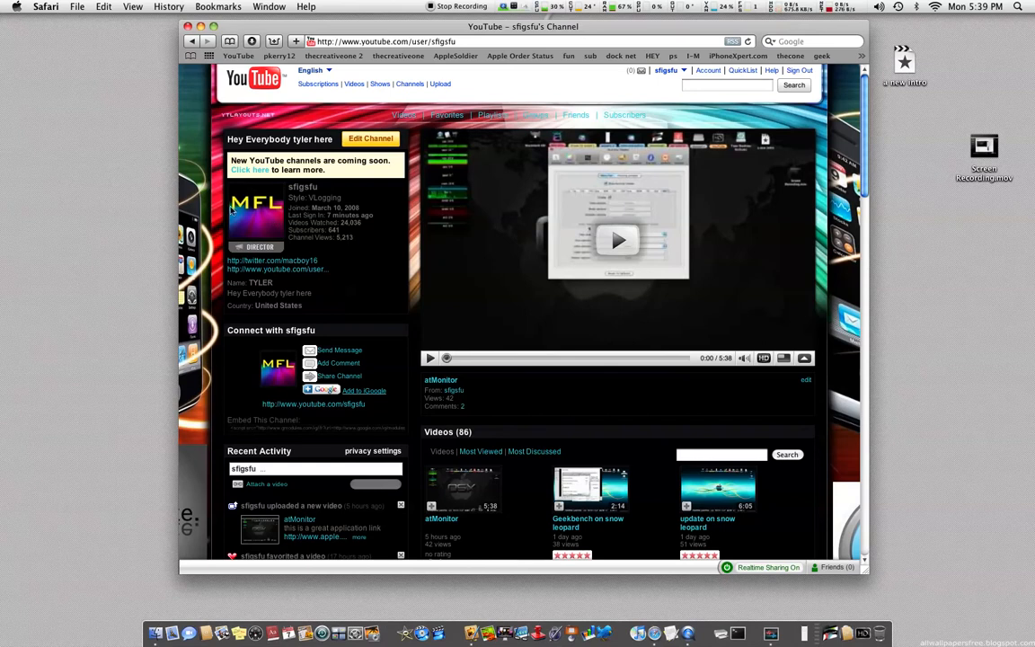
pyautogui.moveTo(259, 157)
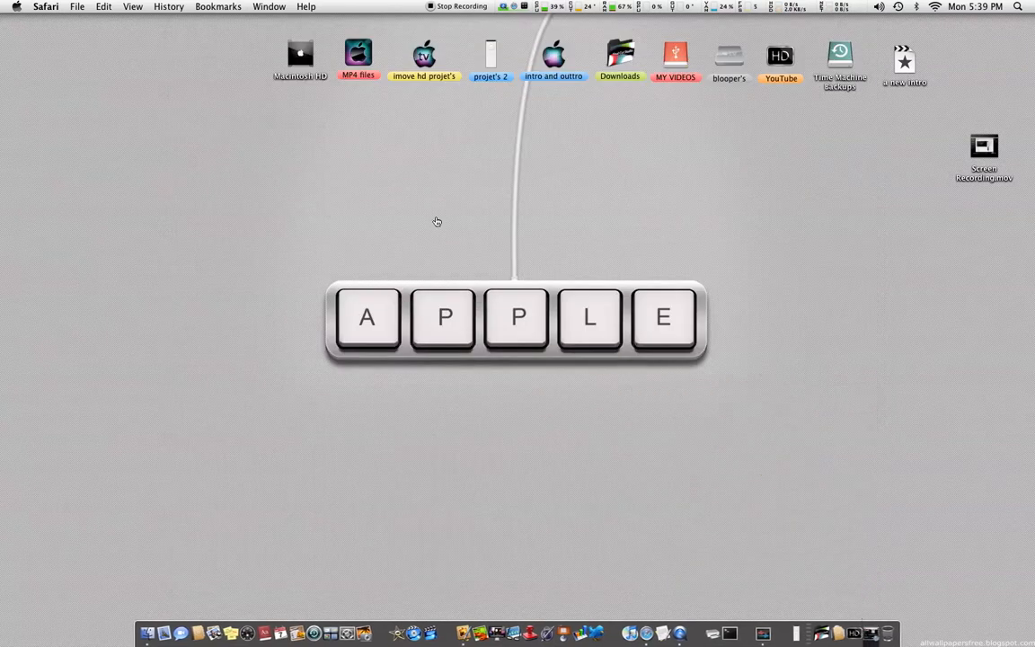
pyautogui.click(462, 615)
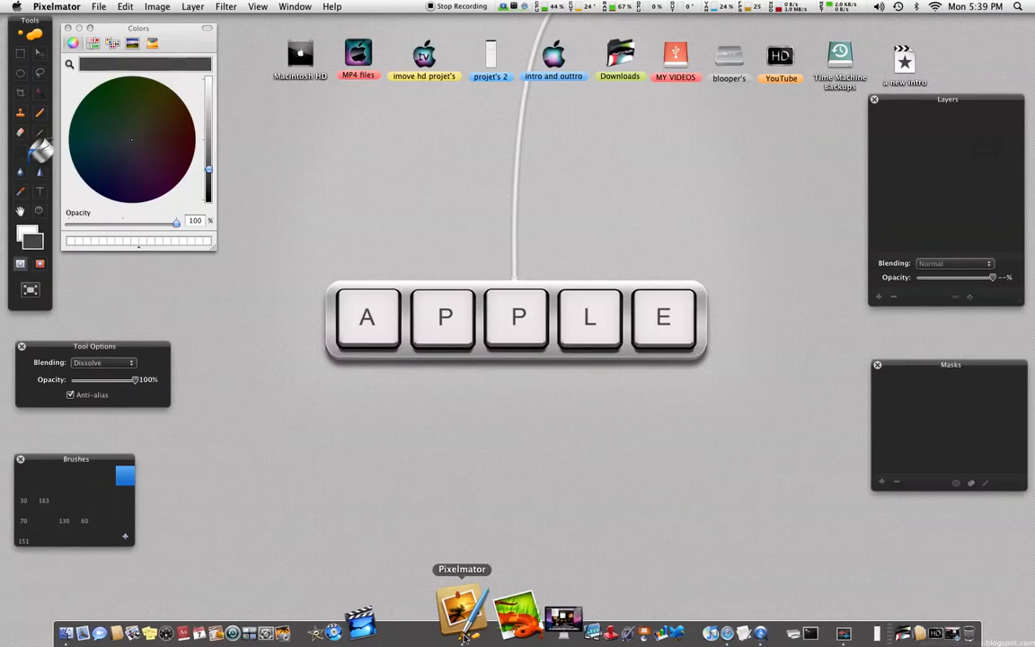
pyautogui.click(99, 6)
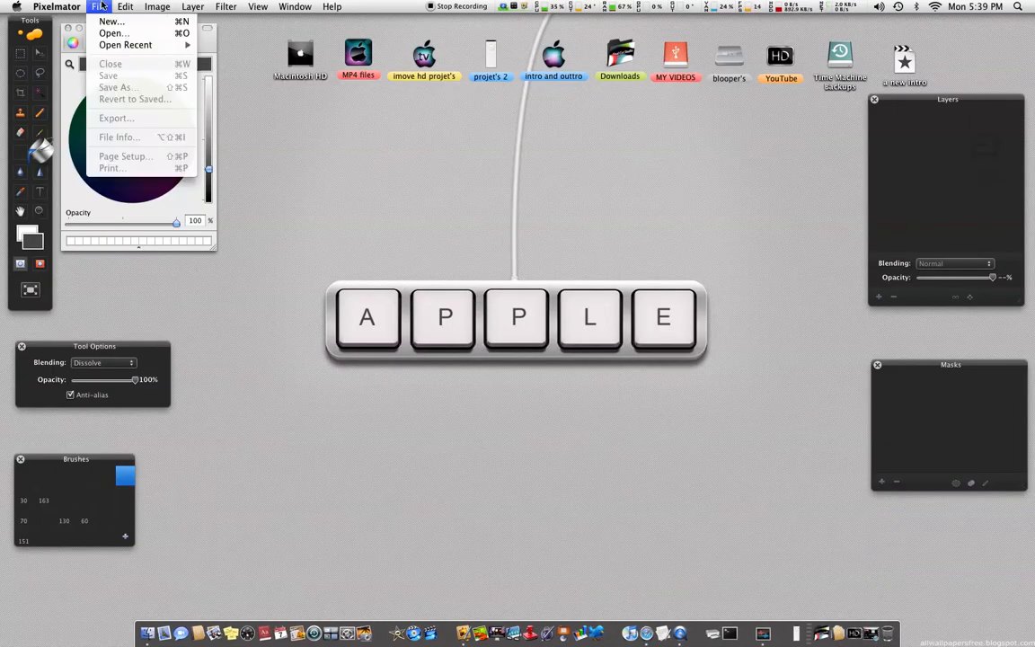
pyautogui.click(111, 21)
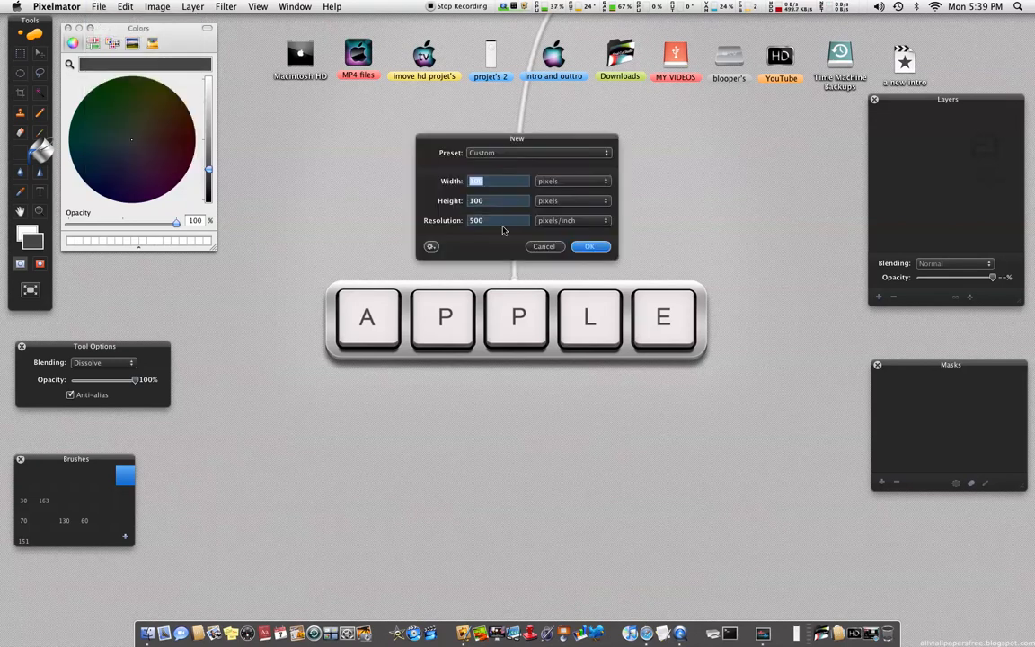
pyautogui.write('100')
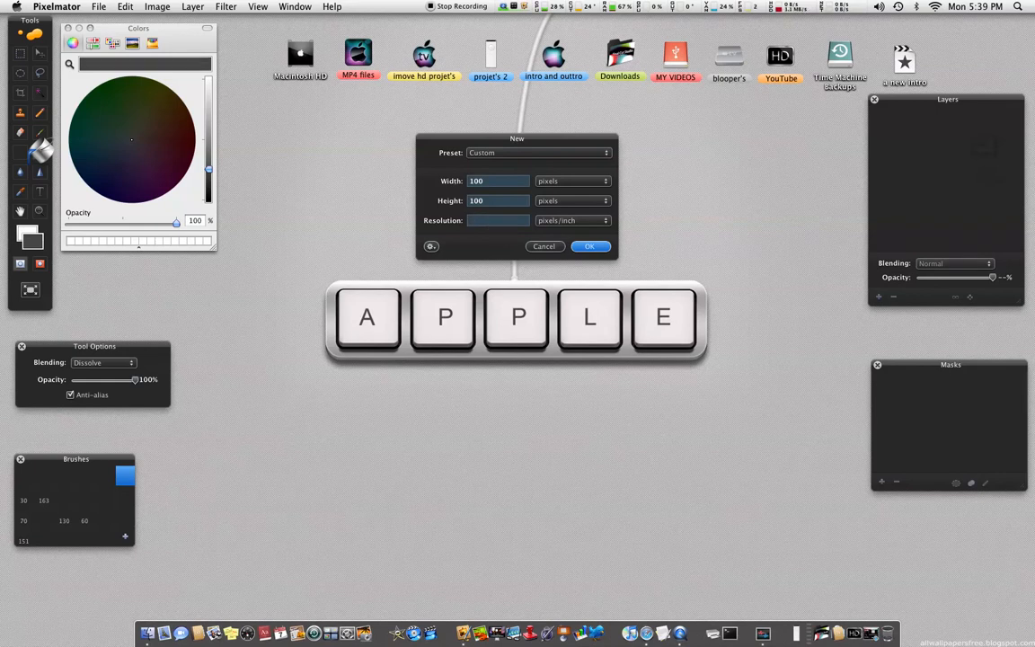
pyautogui.write('300')
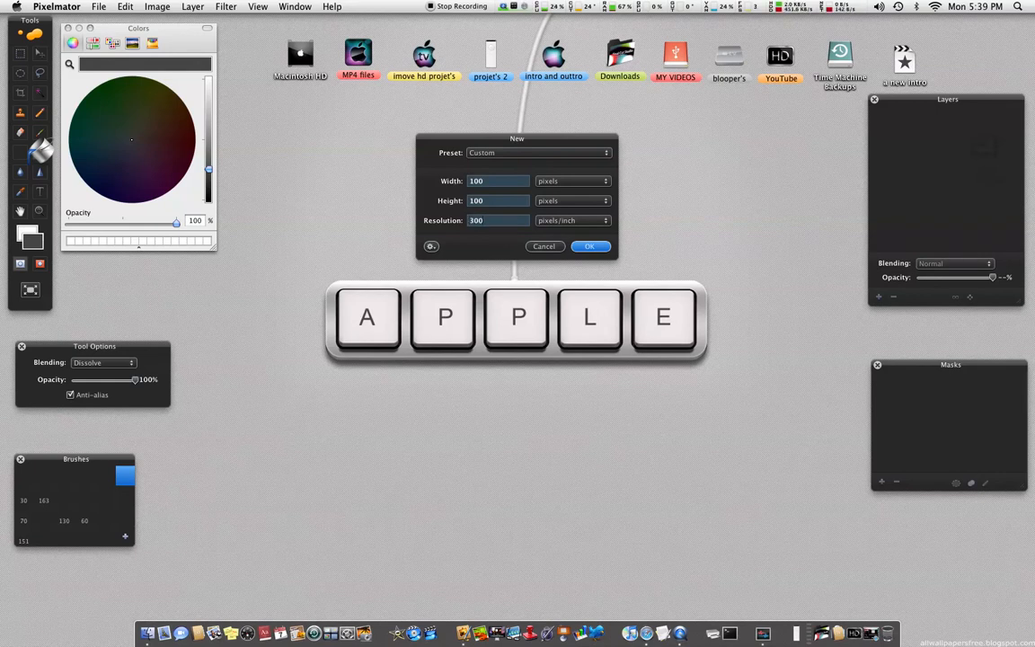
pyautogui.click(589, 246)
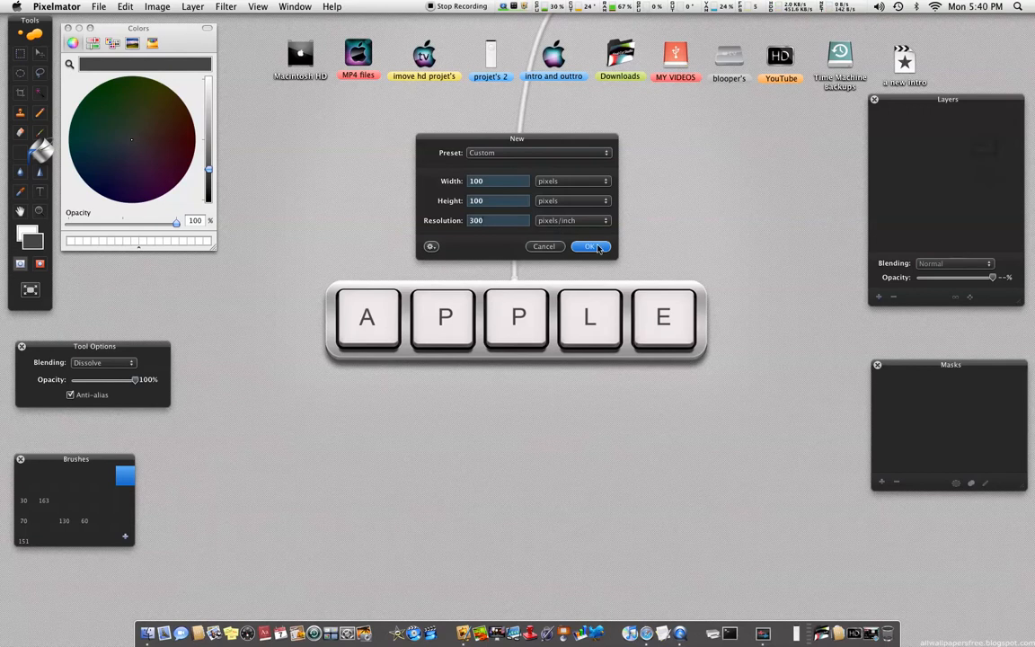
pyautogui.click(590, 246)
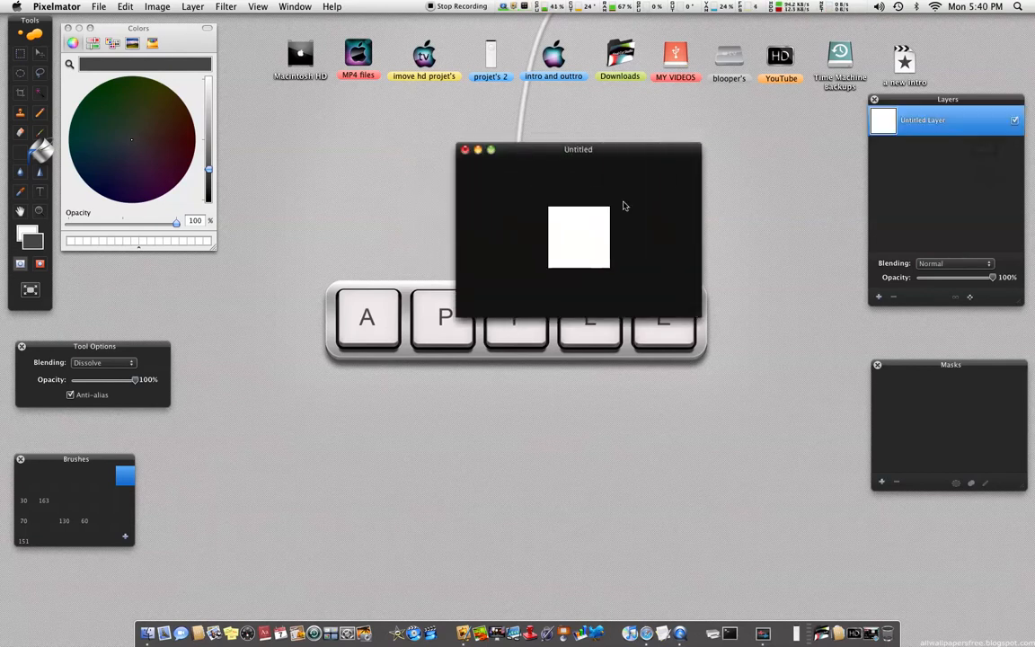
# Pick Black from the Apple colour palette and fill the canvas with it
pyautogui.moveTo(578, 149); pyautogui.dragTo(548, 145)
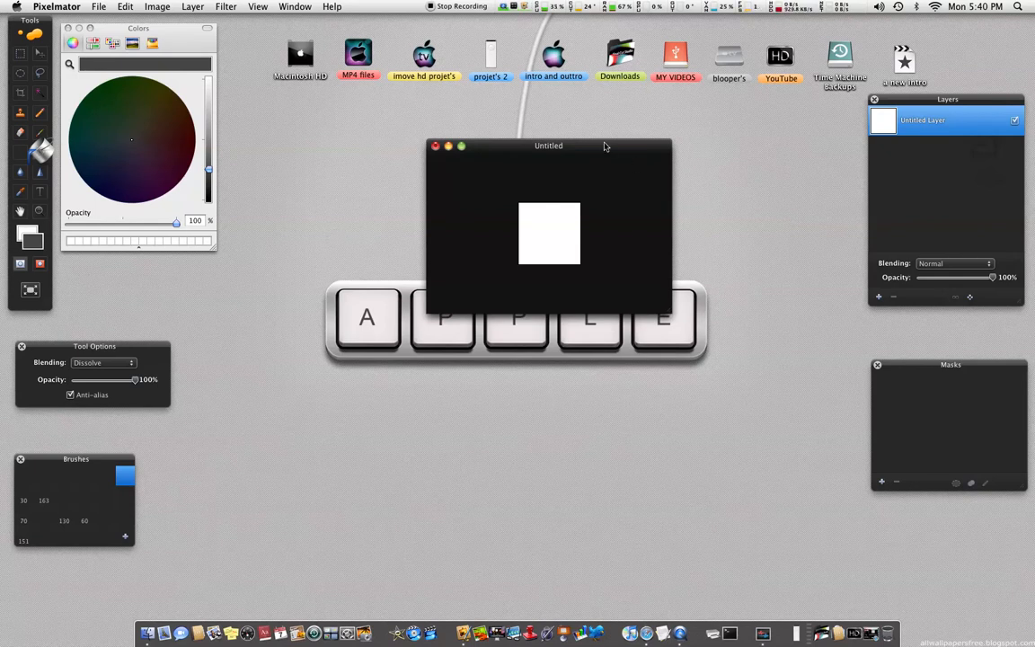
pyautogui.moveTo(548, 145); pyautogui.dragTo(530, 145)
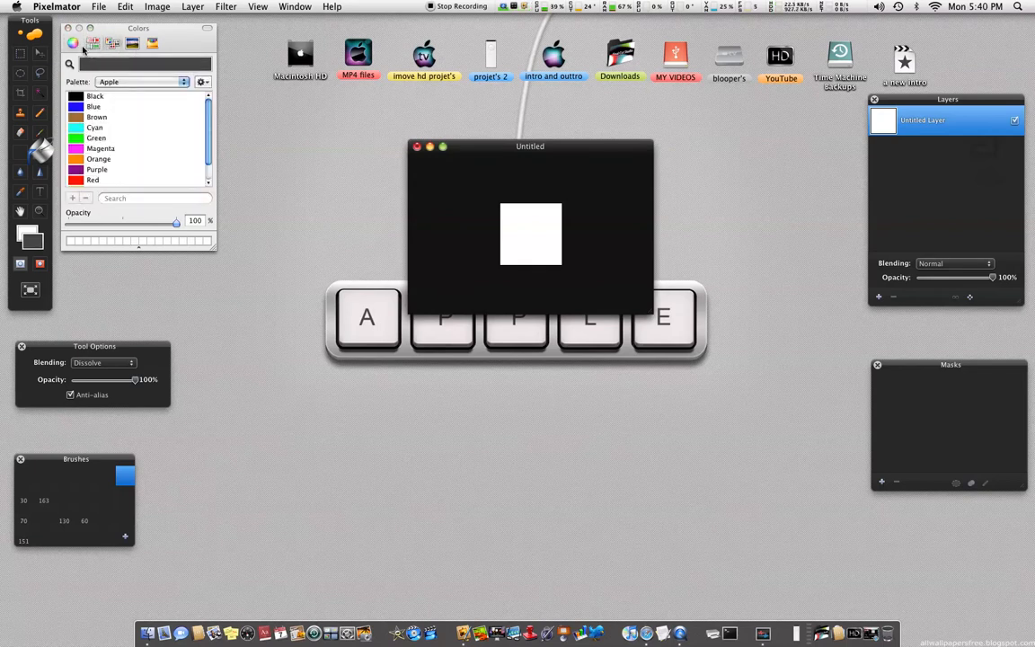
pyautogui.click(95, 97)
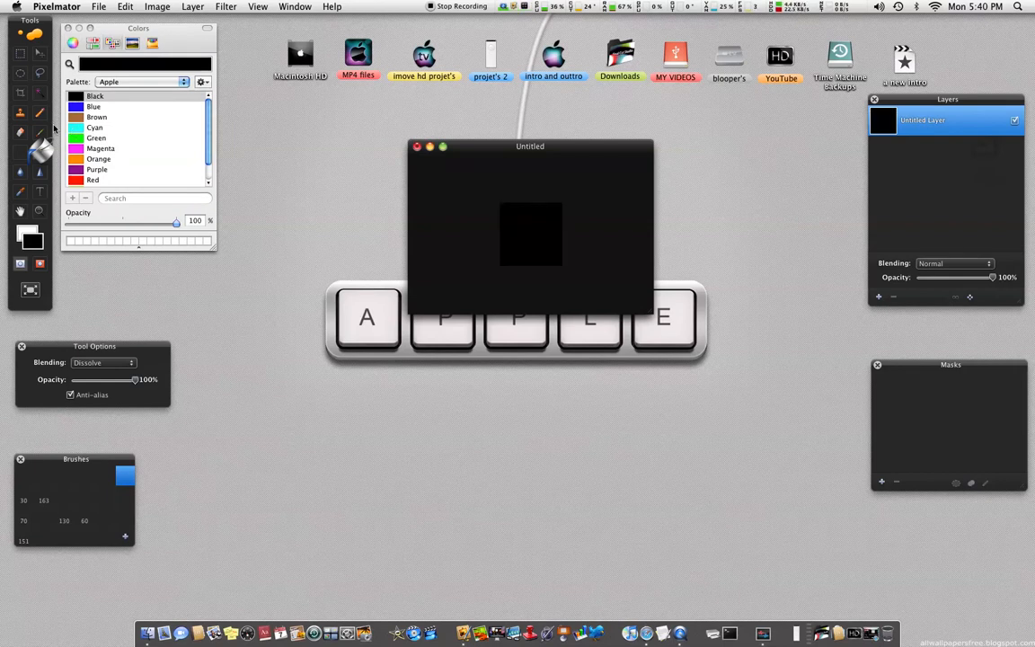
pyautogui.click(104, 368)
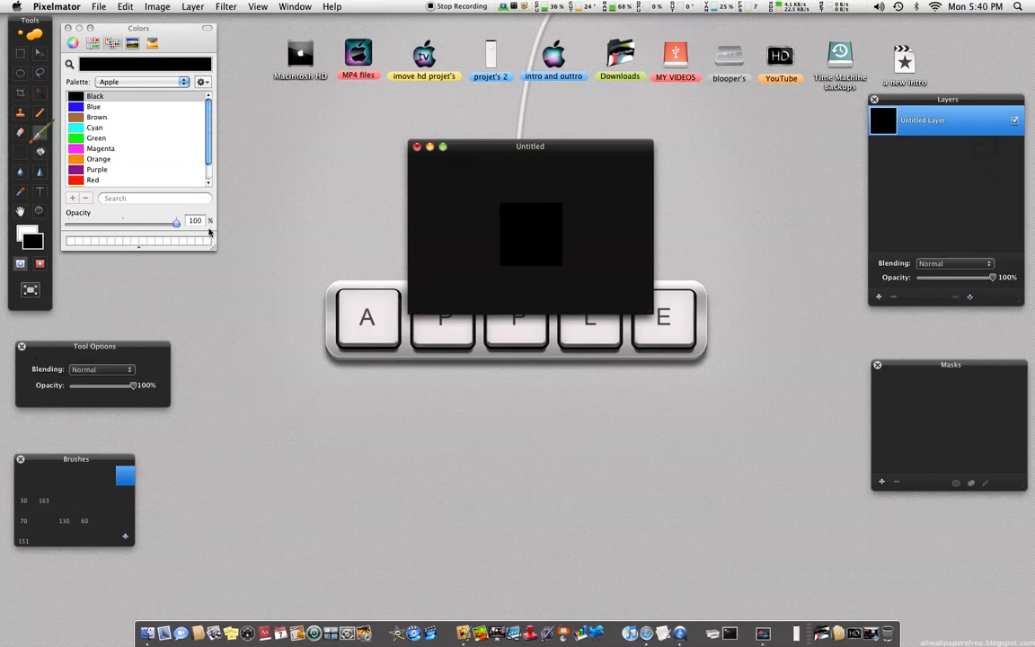
# Add an empty layer and save a red, blue and yellow gradient preset
pyautogui.click(881, 296)
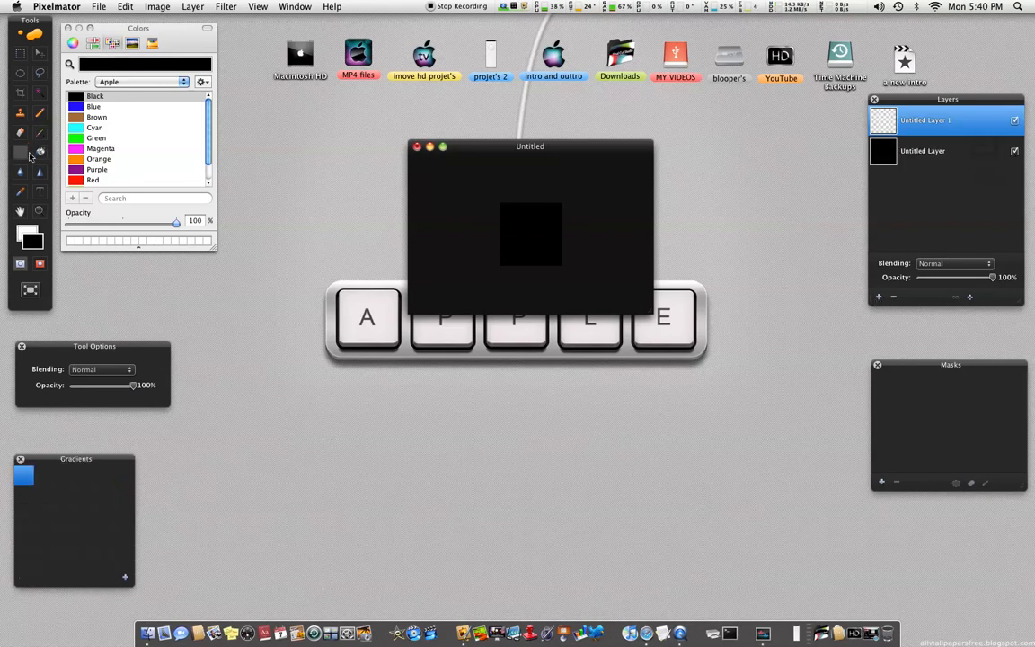
pyautogui.moveTo(30, 476)
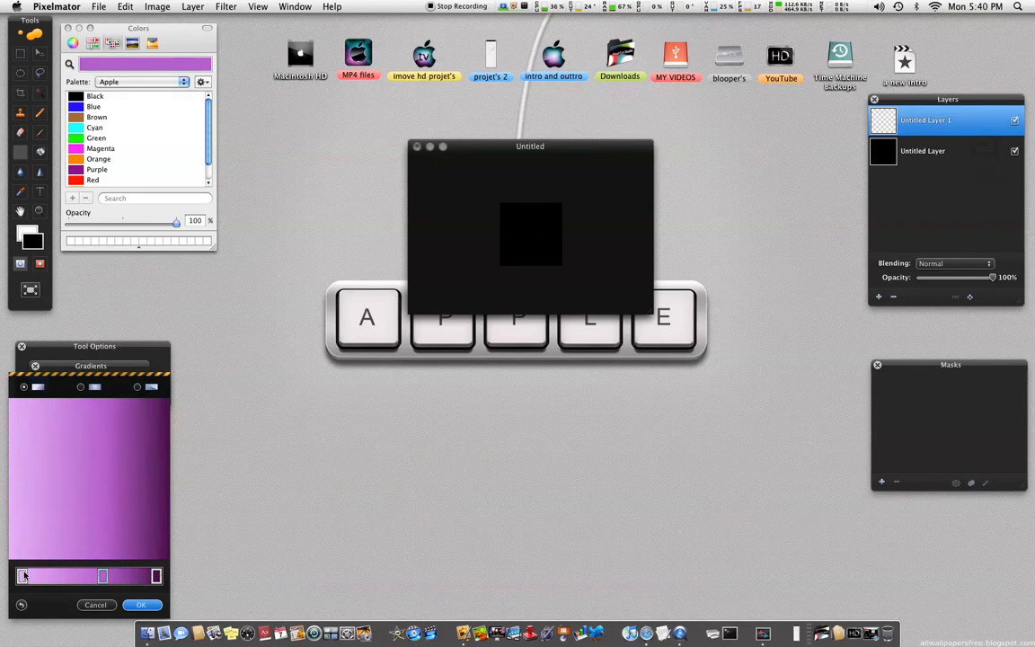
pyautogui.moveTo(19, 575); pyautogui.dragTo(34, 576)
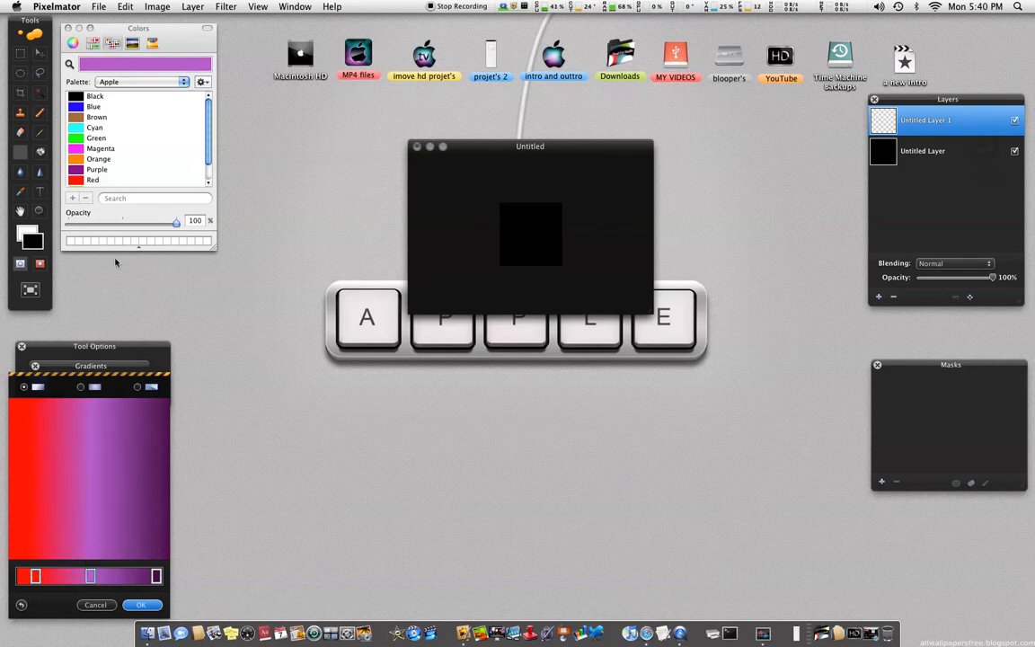
pyautogui.click(93, 106)
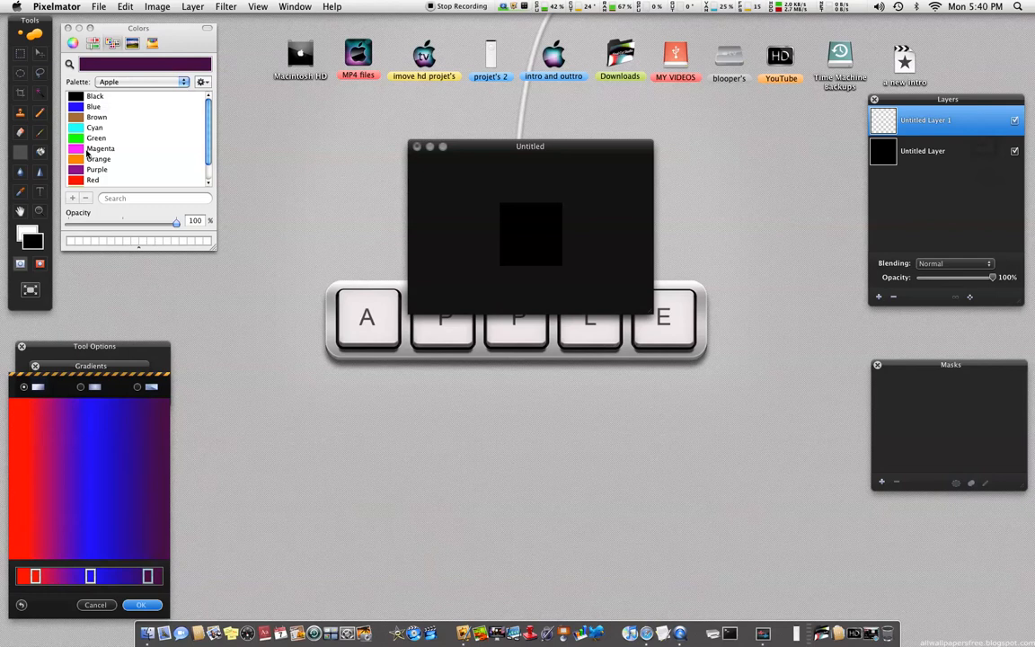
pyautogui.click(100, 148)
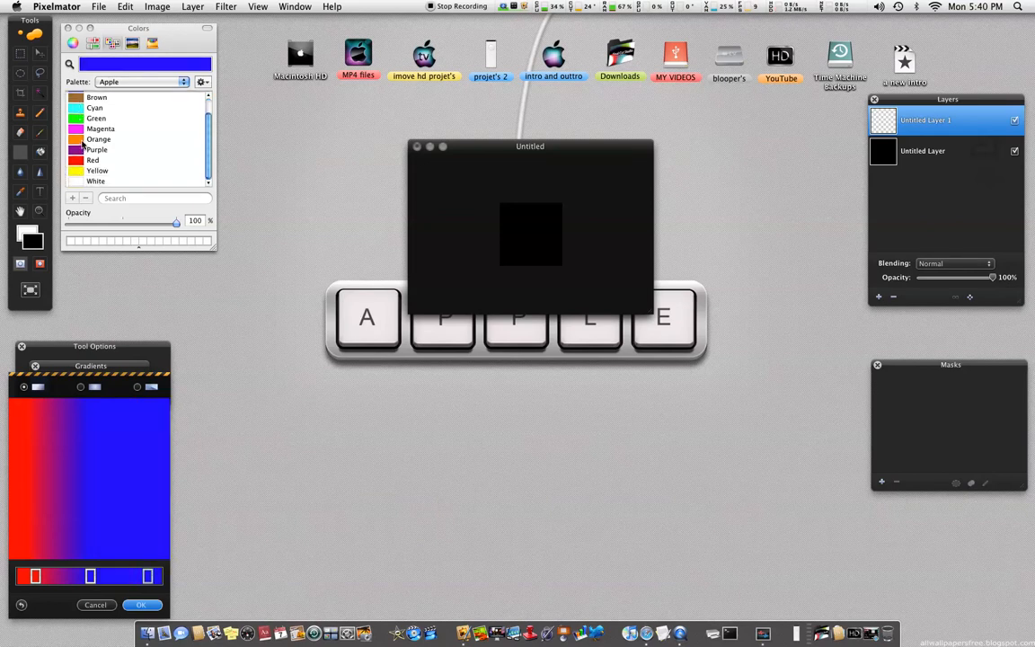
pyautogui.click(101, 128)
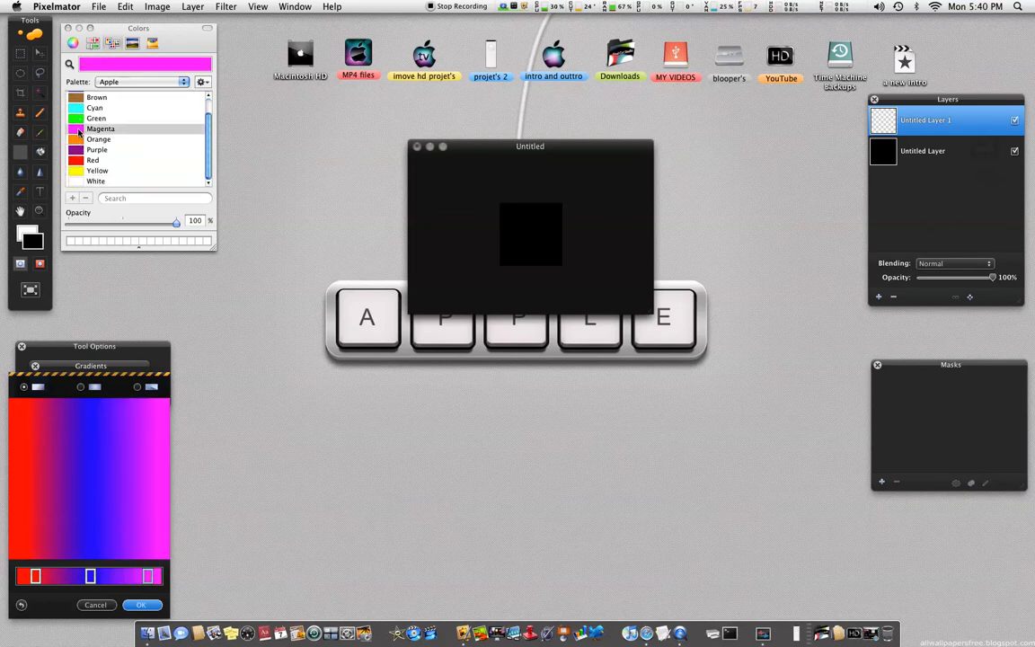
pyautogui.moveTo(84, 479)
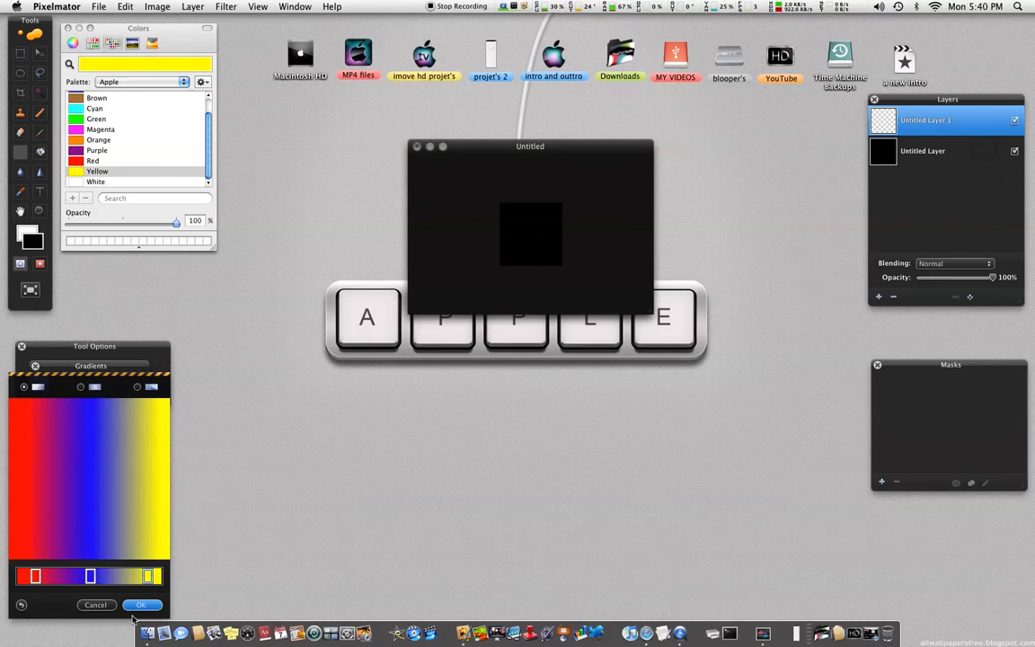
pyautogui.click(141, 604)
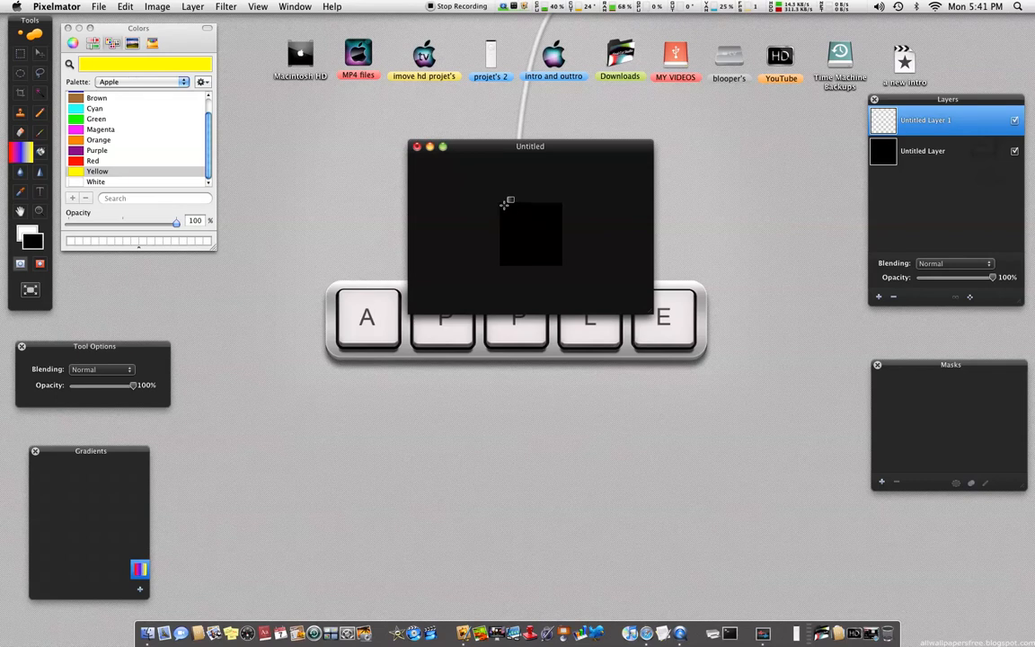
# Fill Untitled Layer 1 with the gradient, keeping only a wavy band across the middle
pyautogui.moveTo(507, 205); pyautogui.dragTo(572, 268)
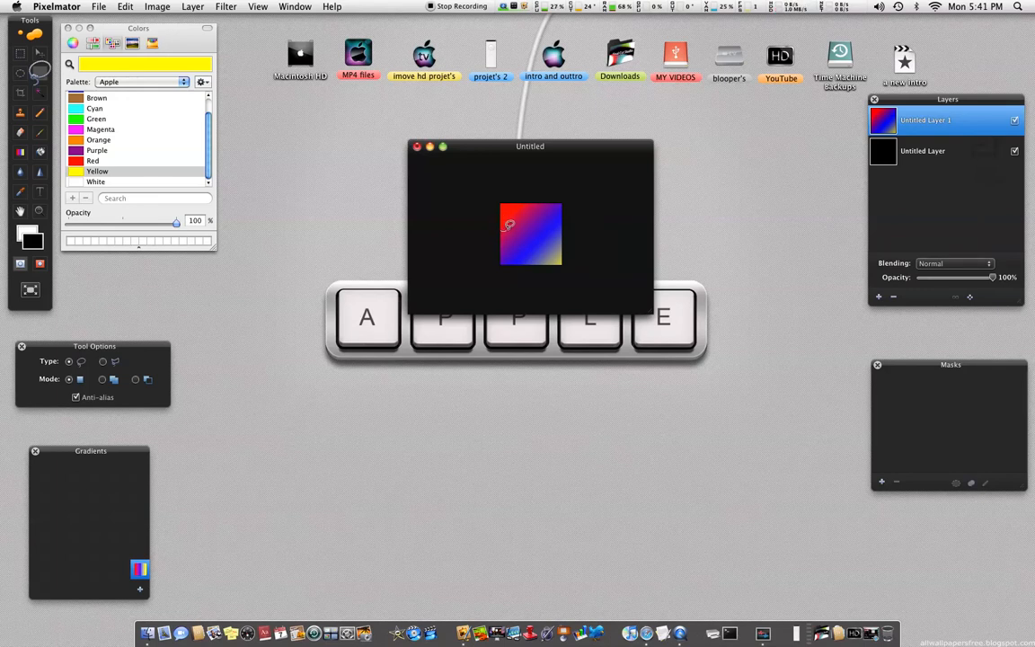
pyautogui.moveTo(507, 224); pyautogui.dragTo(561, 222)
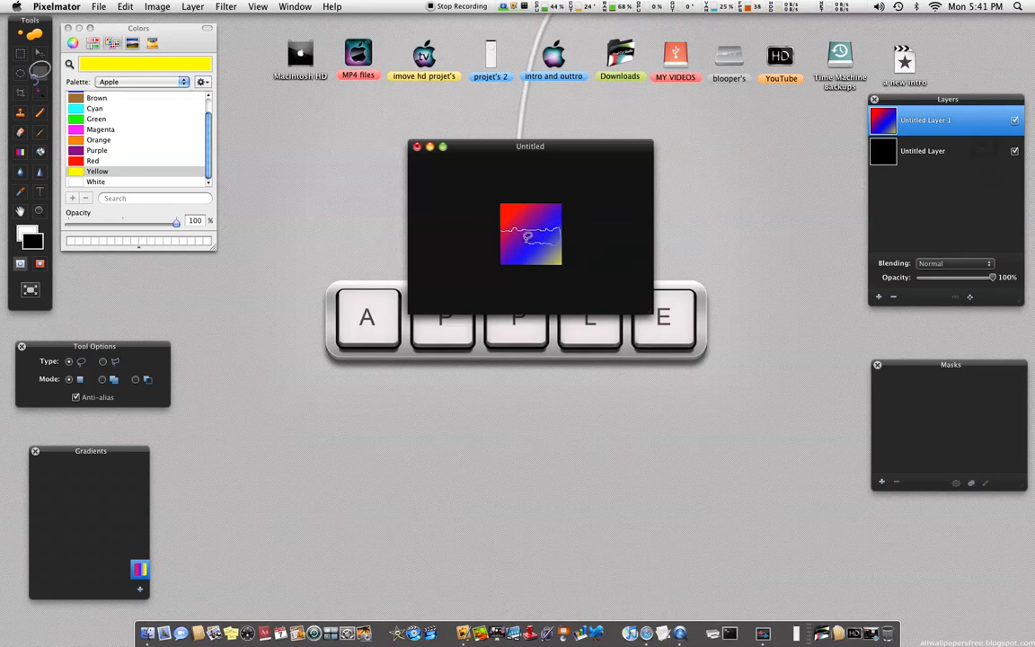
pyautogui.click(123, 7)
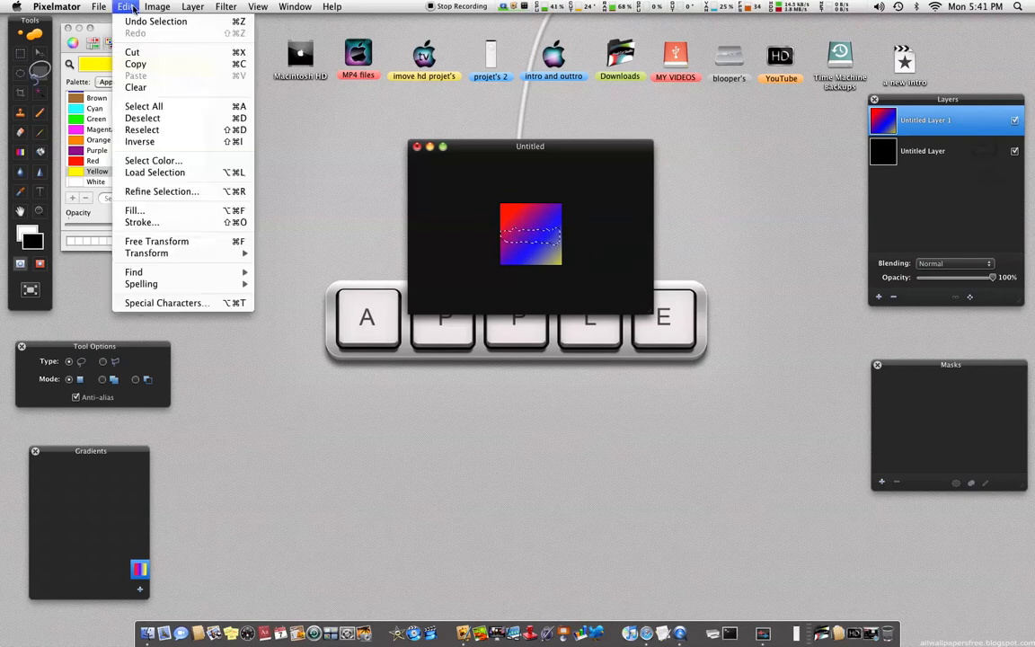
pyautogui.click(139, 141)
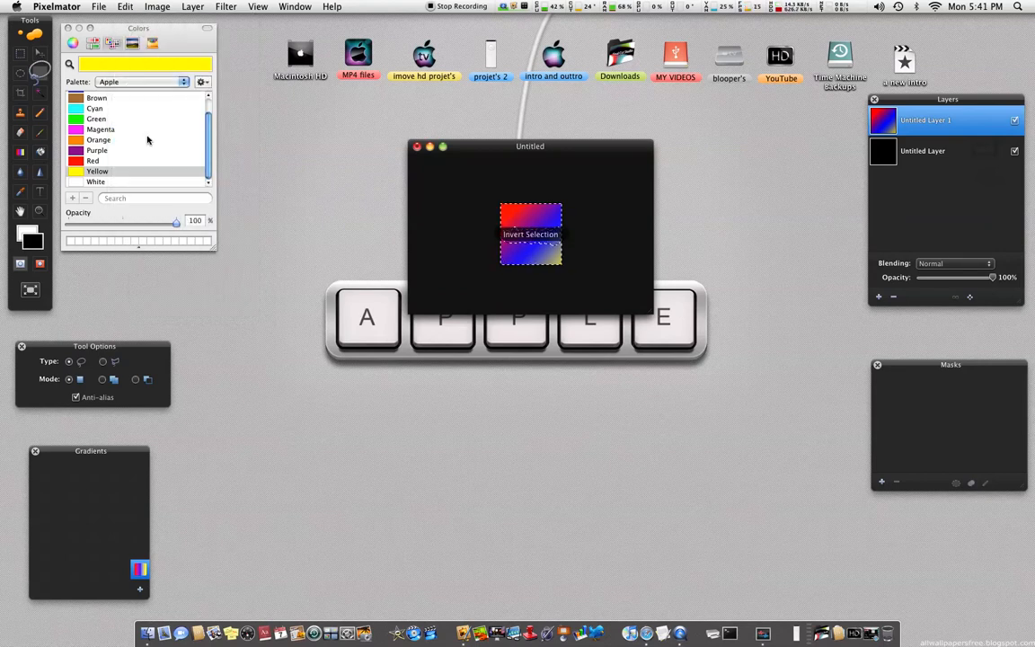
pyautogui.rightClick(530, 234)
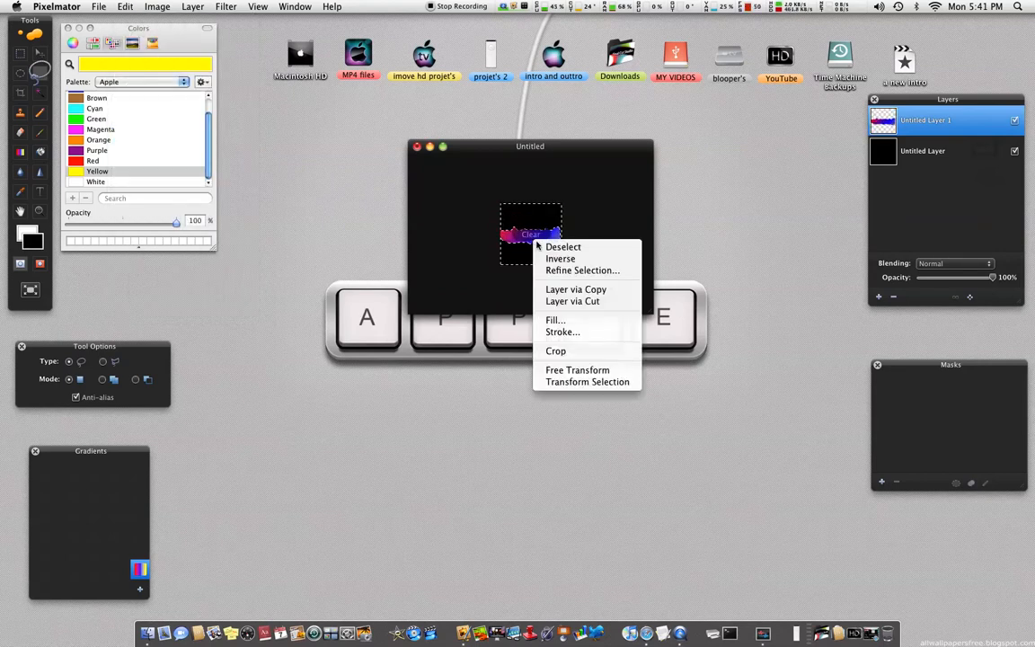
pyautogui.click(562, 246)
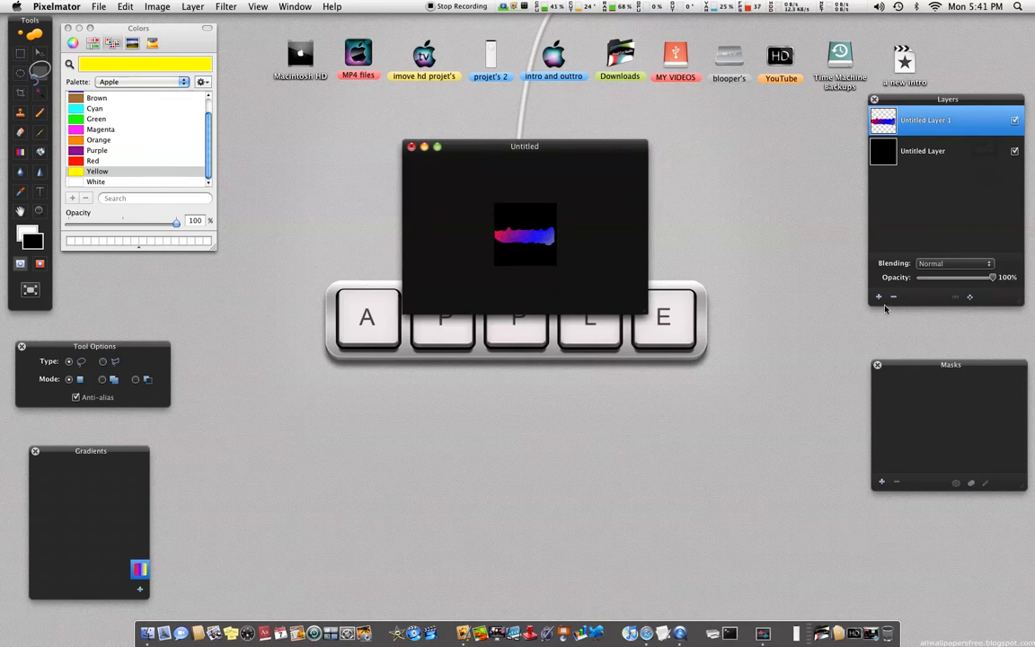
# Add a third layer and dab small white star dots around the band
pyautogui.click(878, 297)
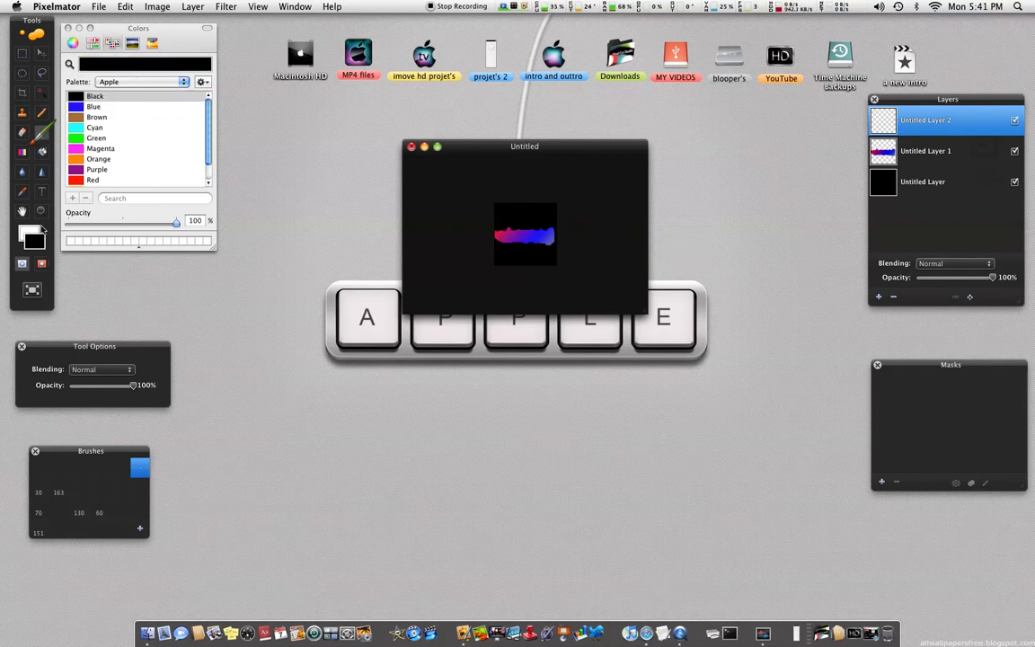
pyautogui.scroll(-3)
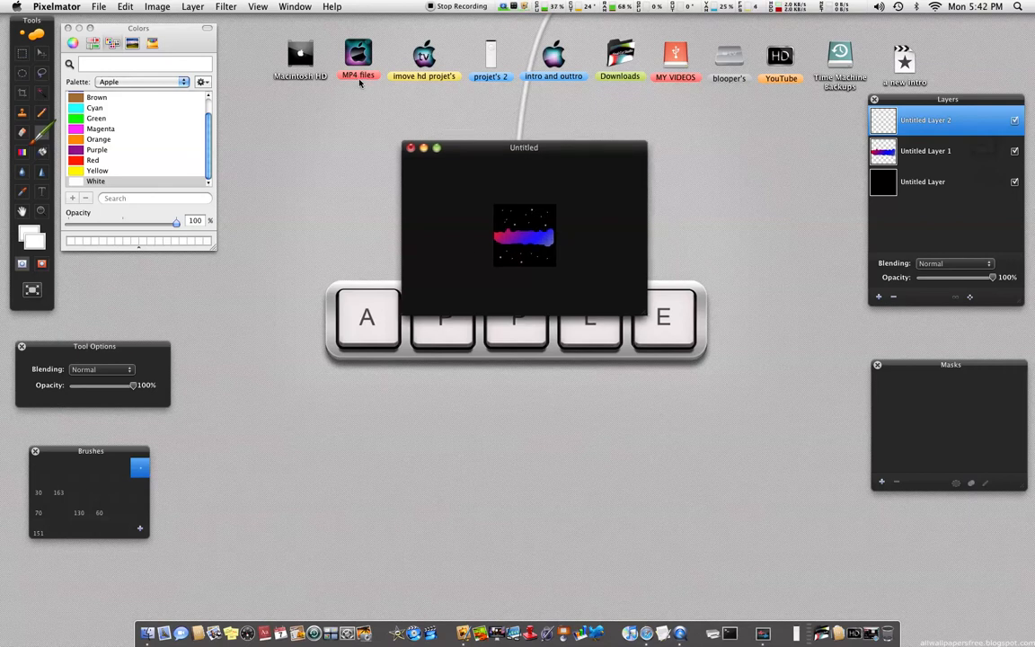
# Apply the Affine Tile filter to the star layer, then select Untitled Layer 1
pyautogui.click(192, 6)
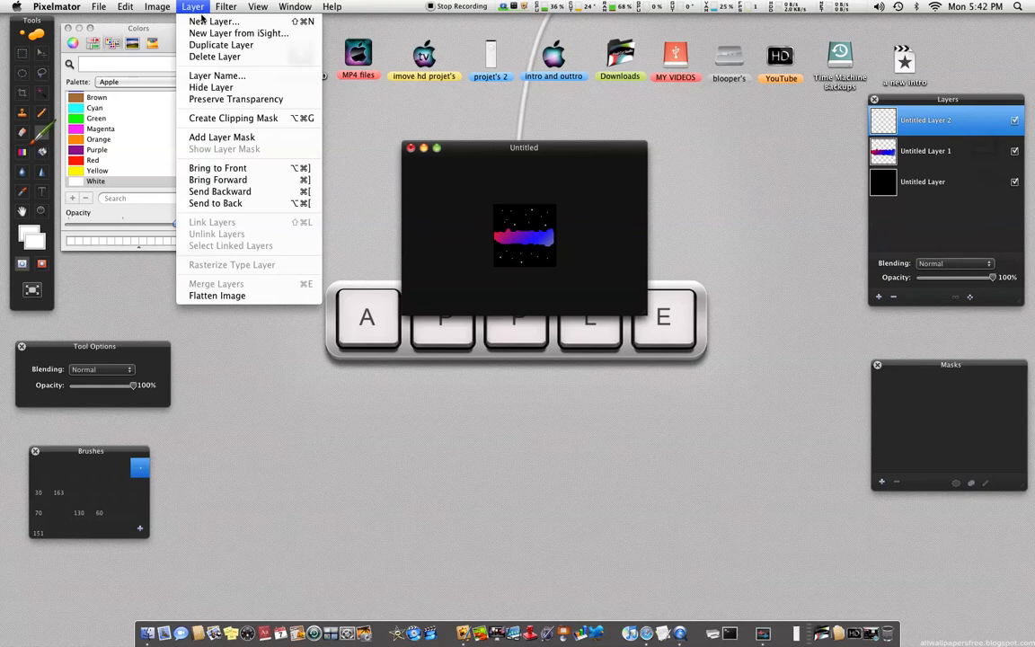
pyautogui.click(225, 6)
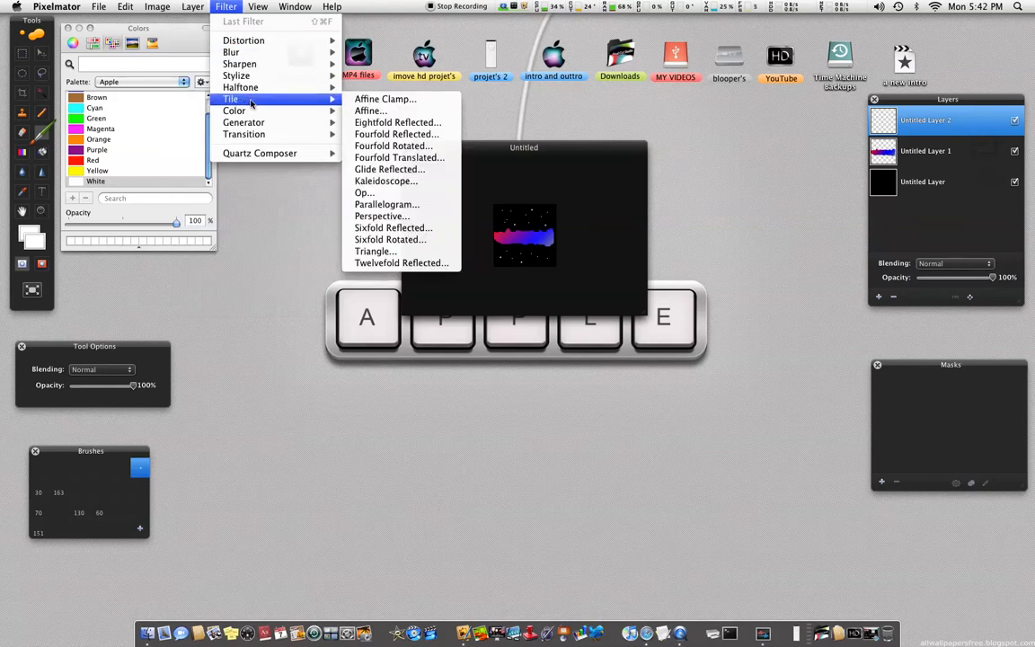
pyautogui.moveTo(385, 99)
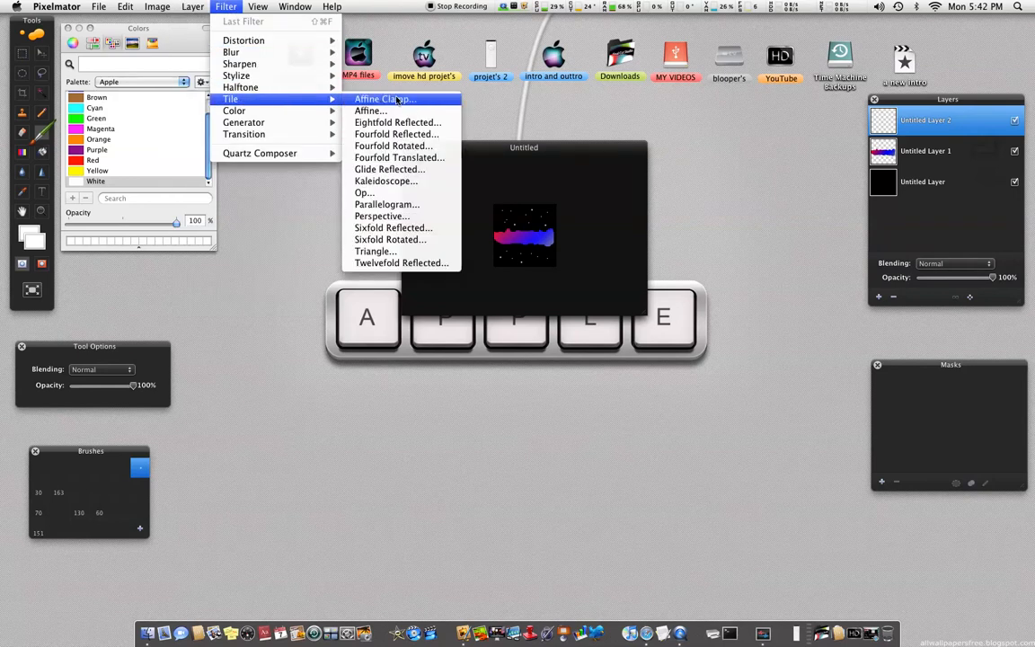
pyautogui.moveTo(369, 110)
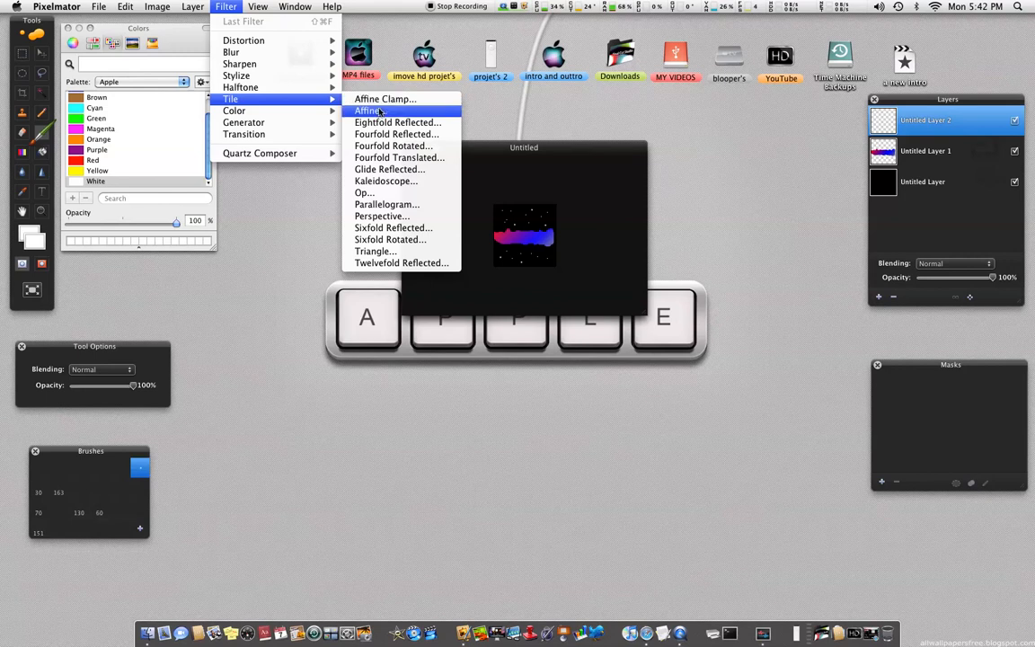
pyautogui.click(368, 111)
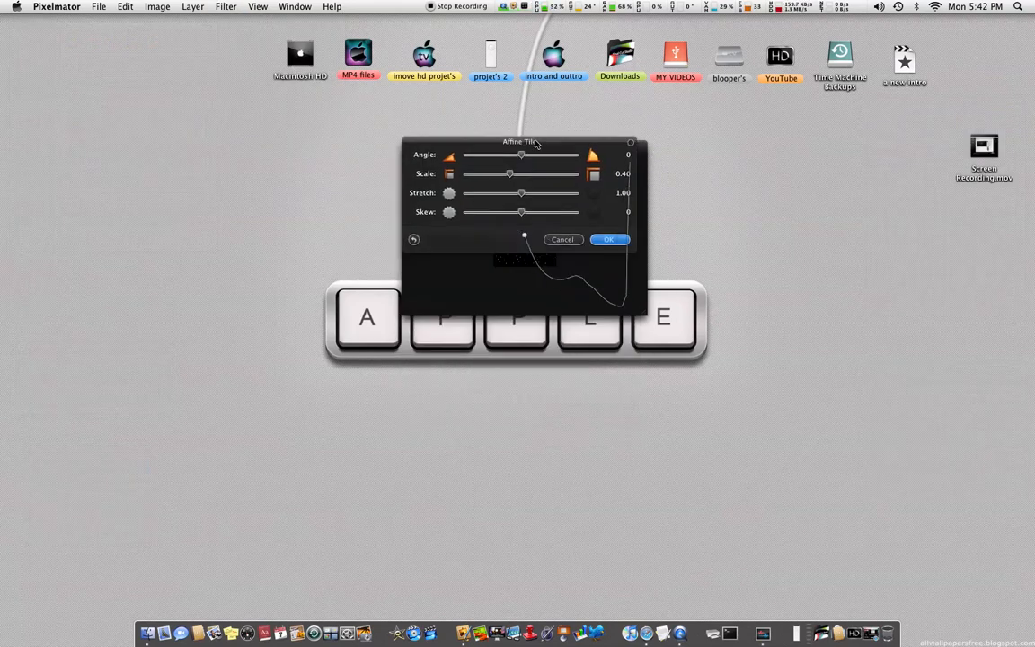
pyautogui.click(608, 239)
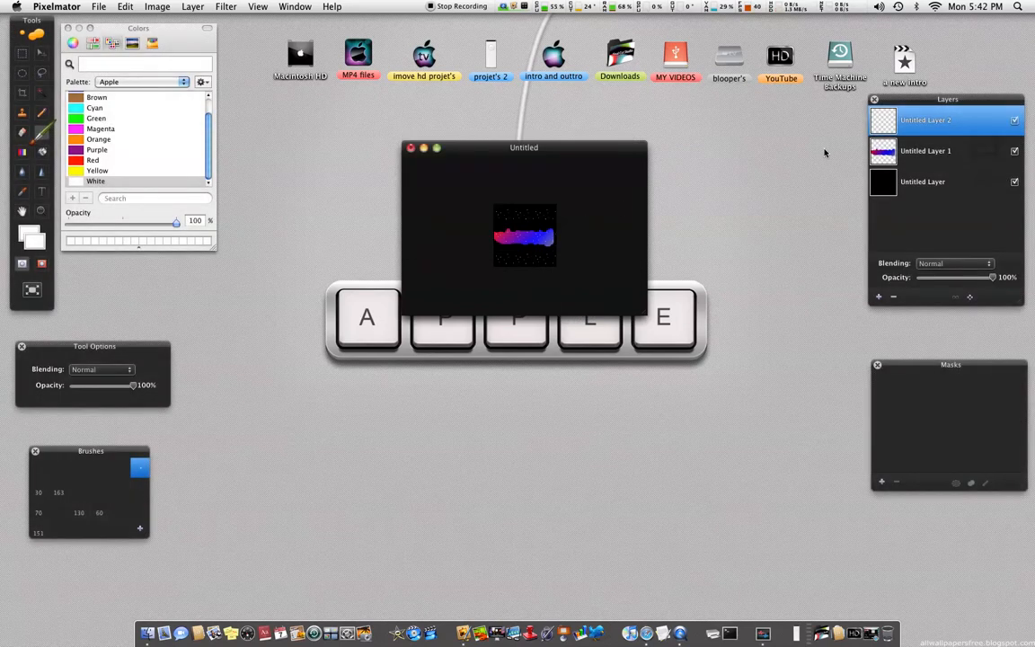
pyautogui.click(225, 6)
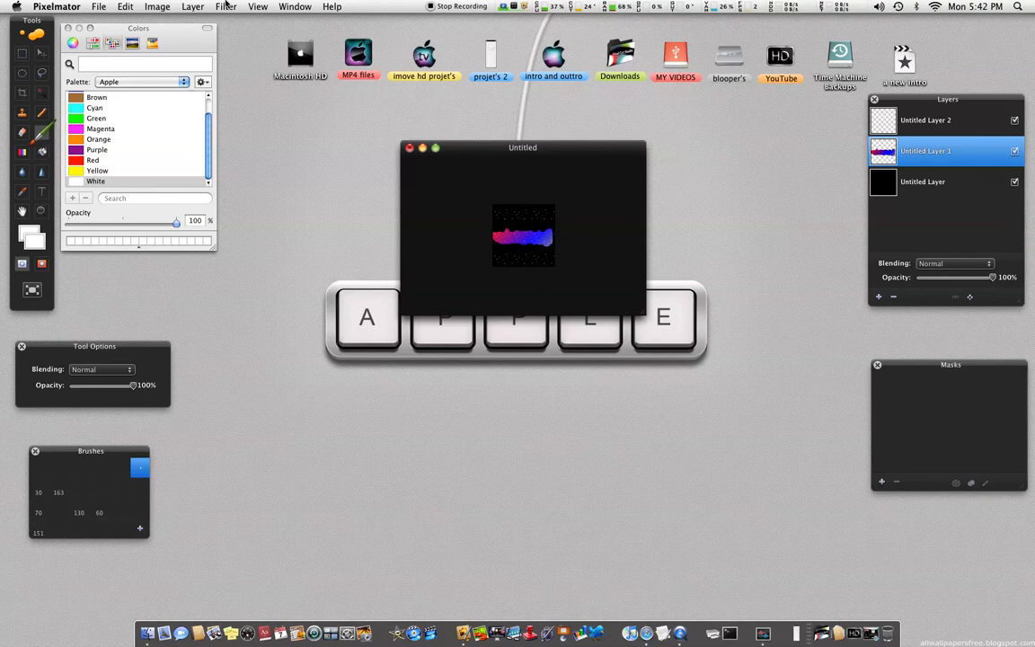
# Try a Zoom Blur around amount 46 with the centre moved up, then cancel
pyautogui.click(225, 6)
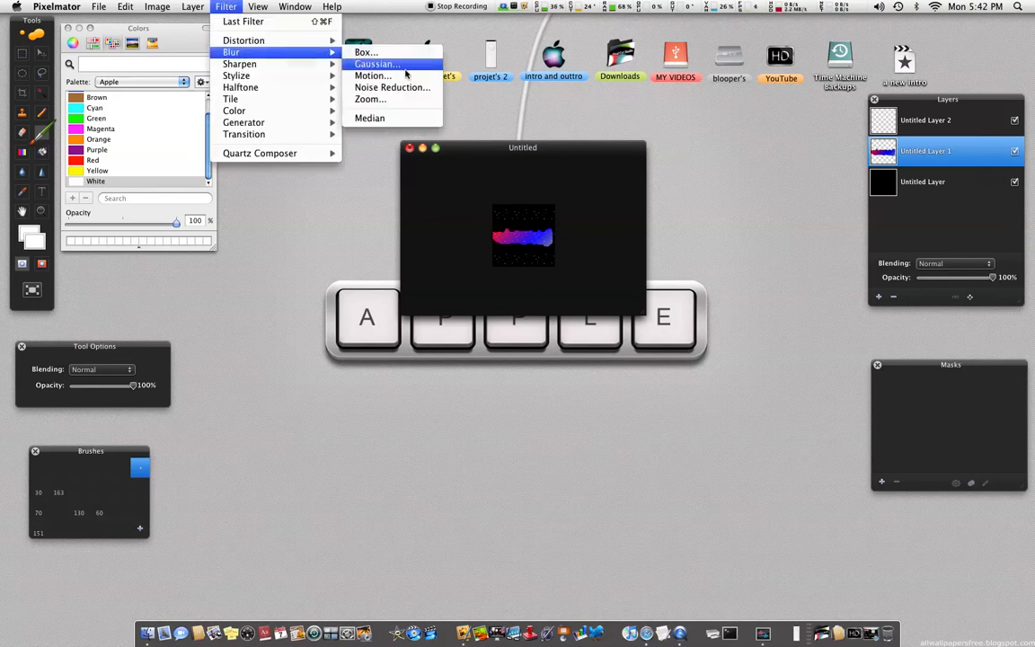
pyautogui.click(369, 99)
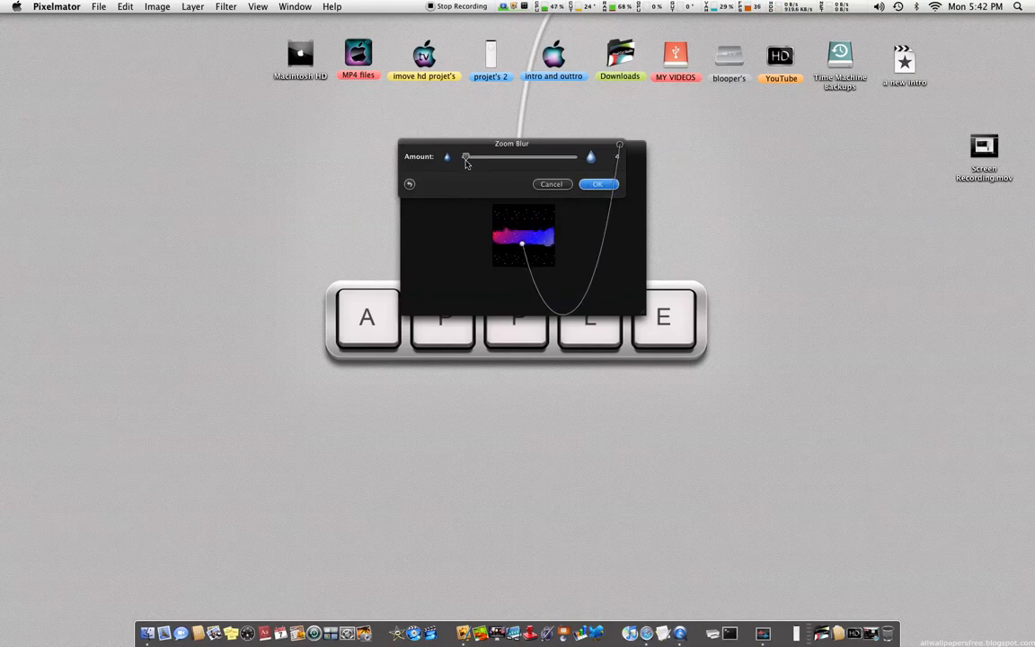
pyautogui.moveTo(467, 158); pyautogui.dragTo(461, 157)
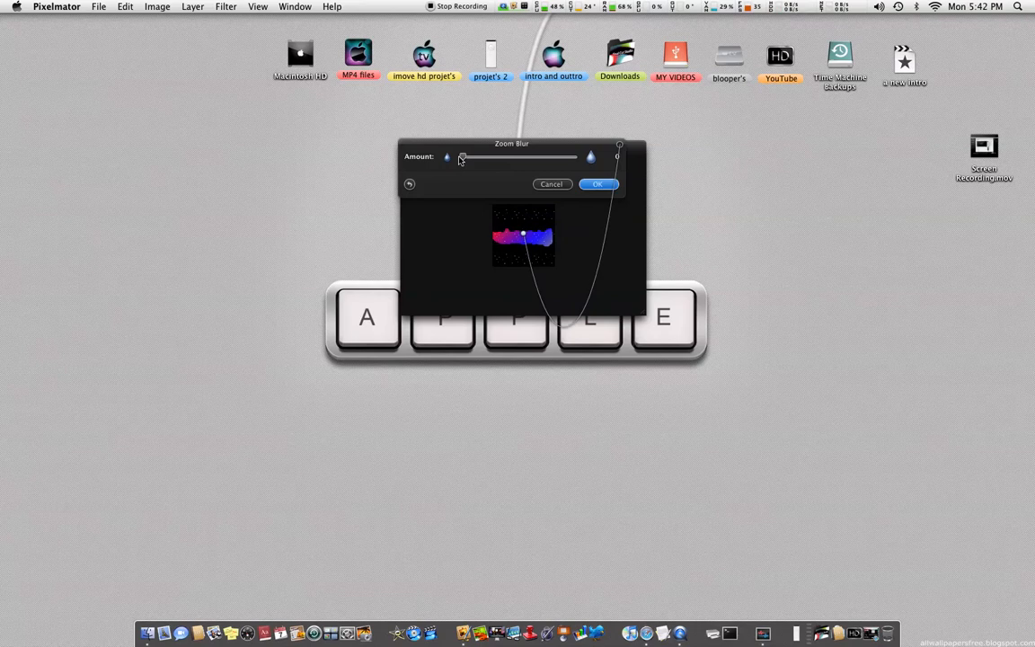
pyautogui.moveTo(462, 156); pyautogui.dragTo(492, 156)
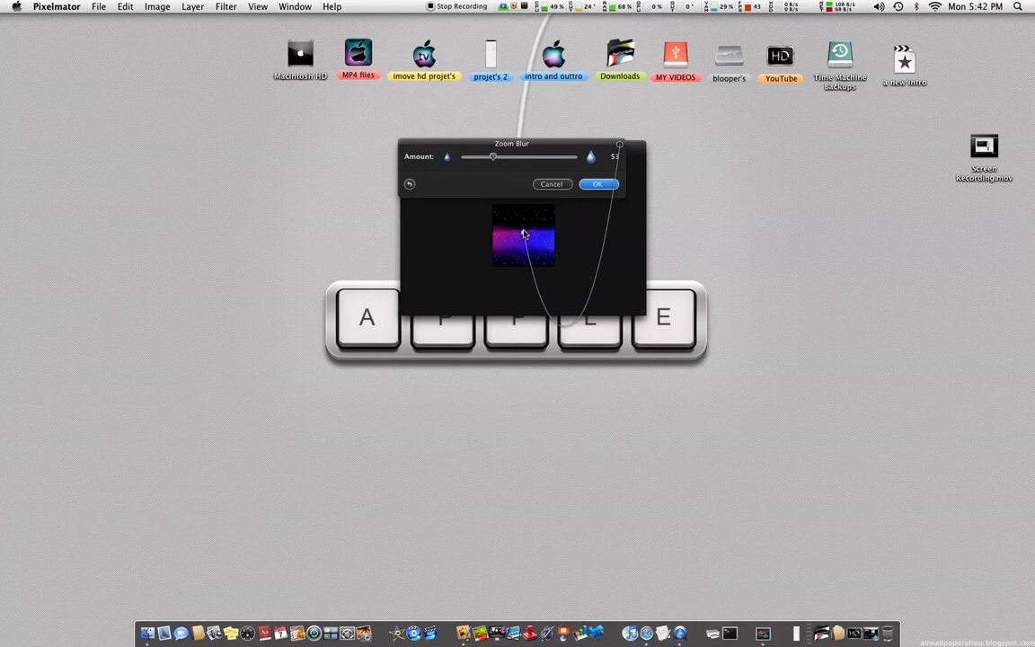
pyautogui.moveTo(492, 156); pyautogui.dragTo(485, 156)
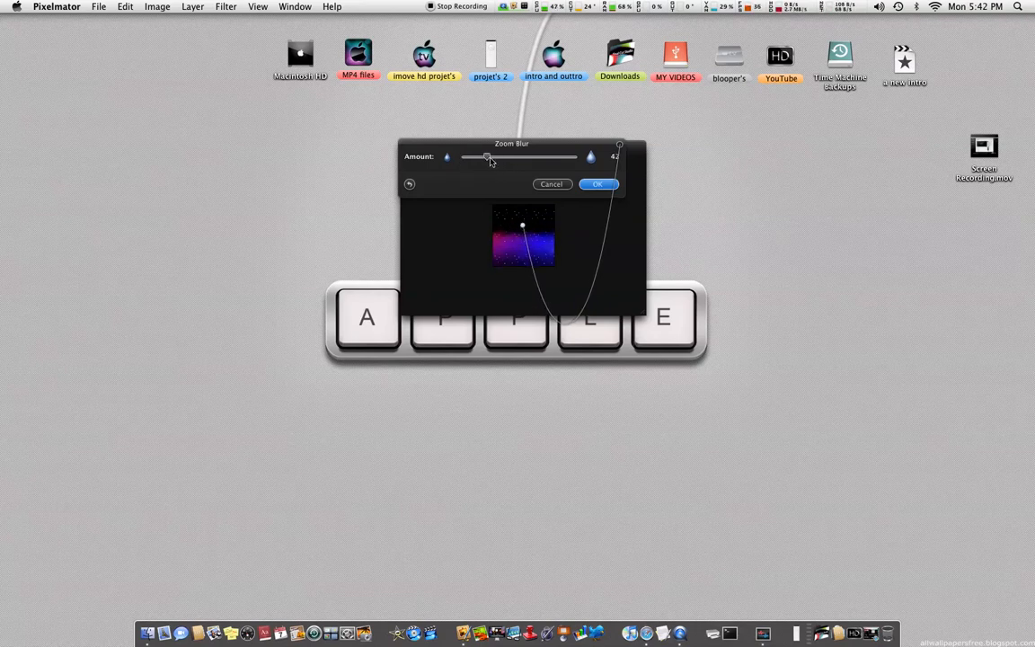
pyautogui.moveTo(491, 157); pyautogui.dragTo(484, 157)
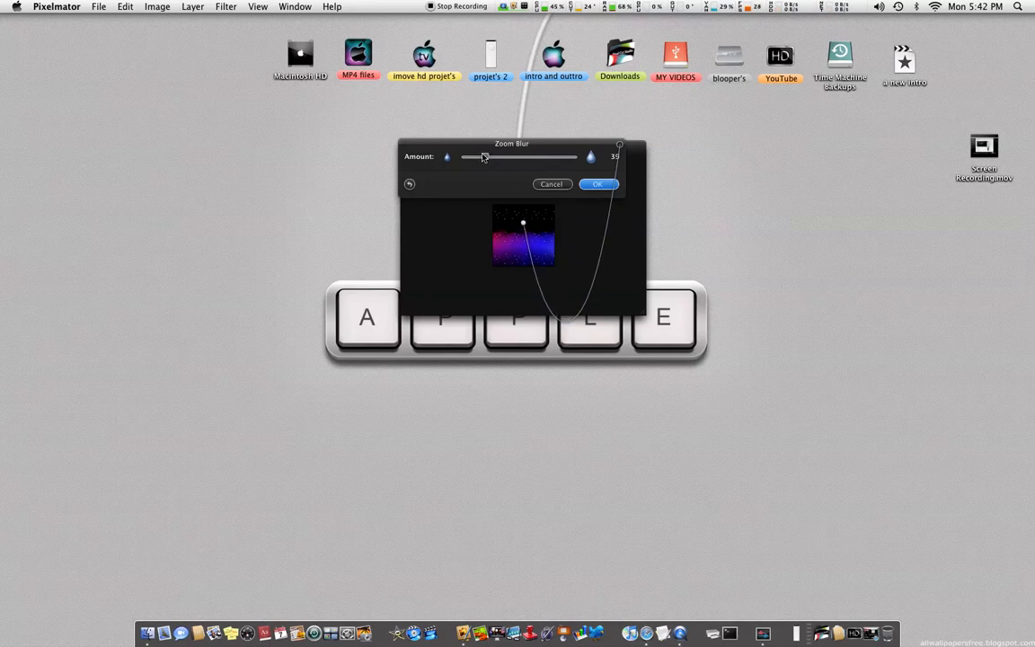
pyautogui.moveTo(477, 157); pyautogui.dragTo(488, 158)
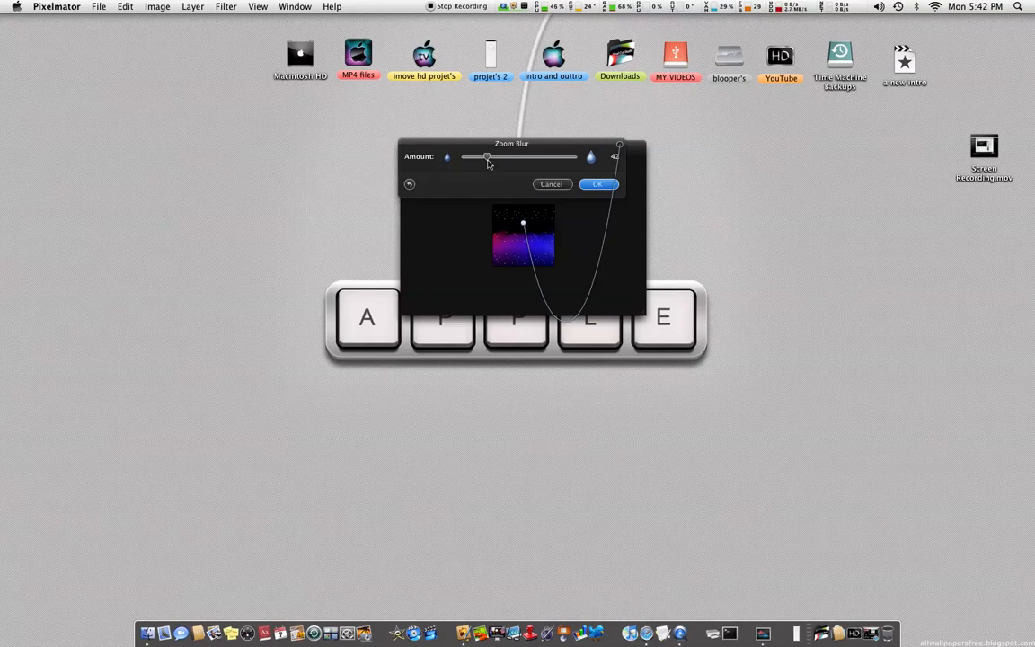
pyautogui.moveTo(488, 158); pyautogui.dragTo(482, 158)
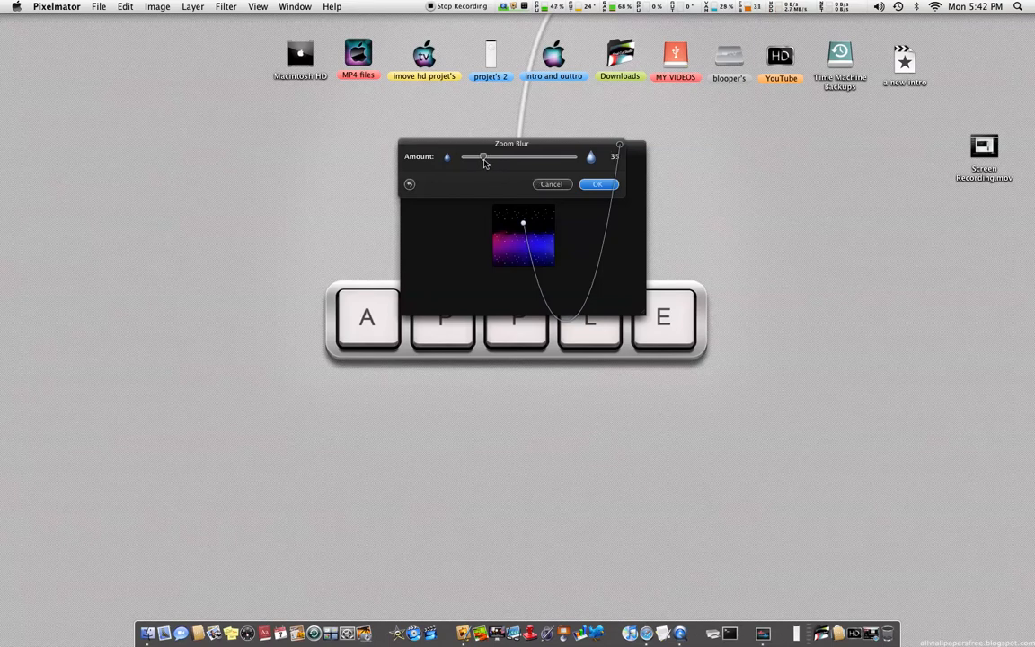
pyautogui.click(598, 183)
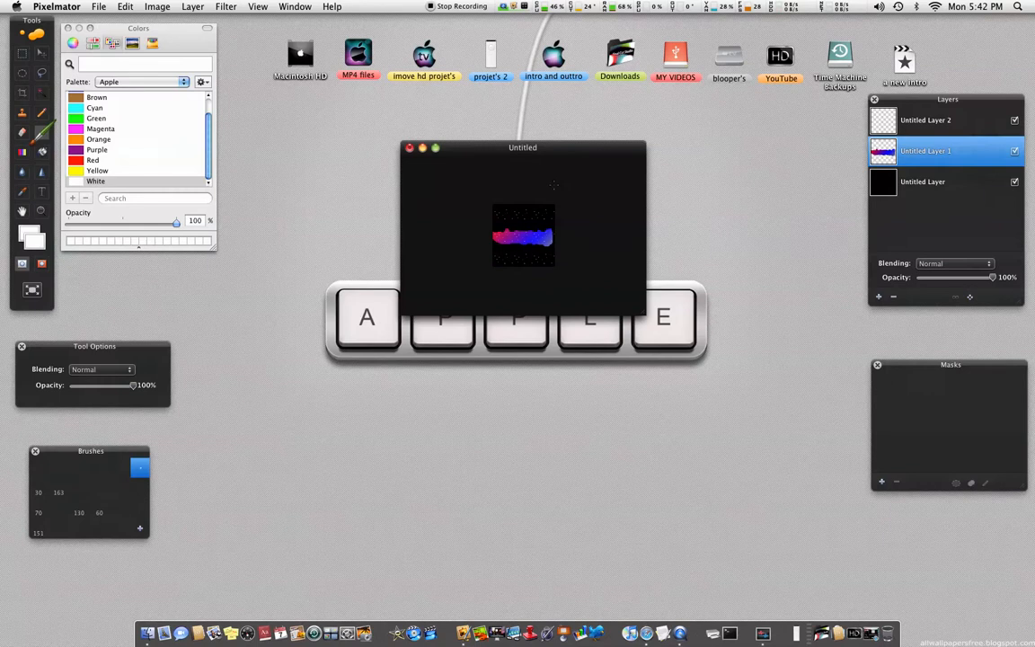
# Reopen Zoom Blur, fine-tune the strength and apply it to the band
pyautogui.click(226, 6)
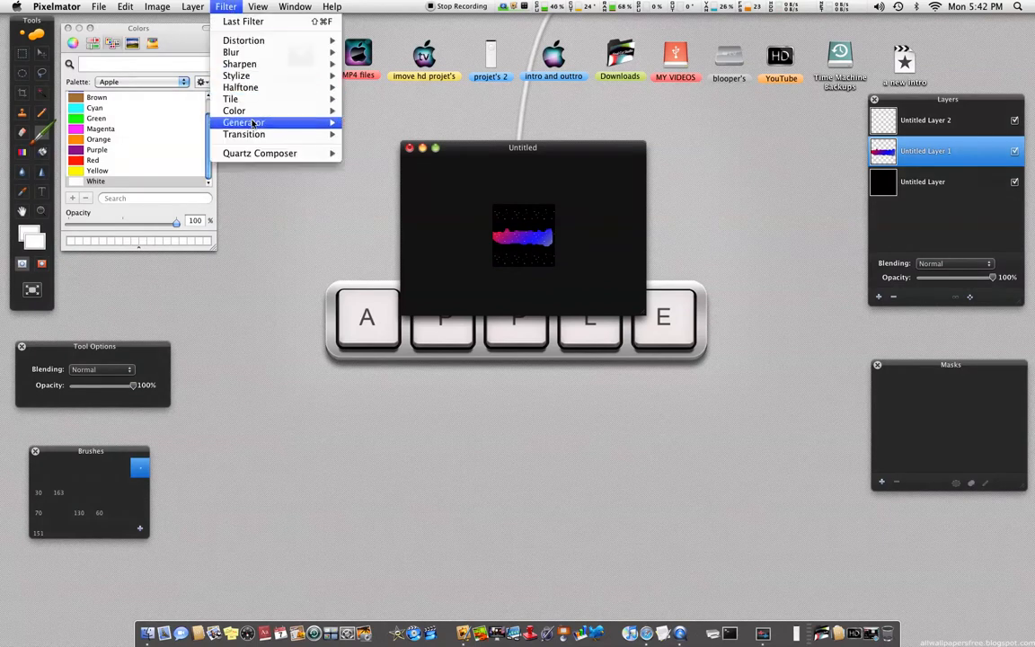
pyautogui.moveTo(240, 87)
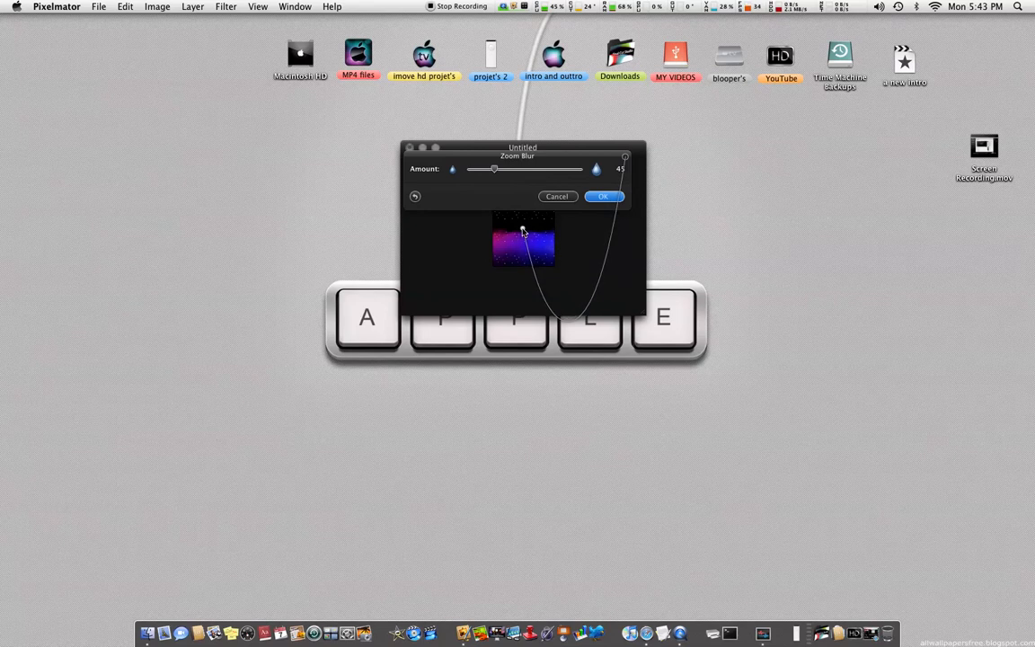
pyautogui.moveTo(494, 169); pyautogui.dragTo(490, 169)
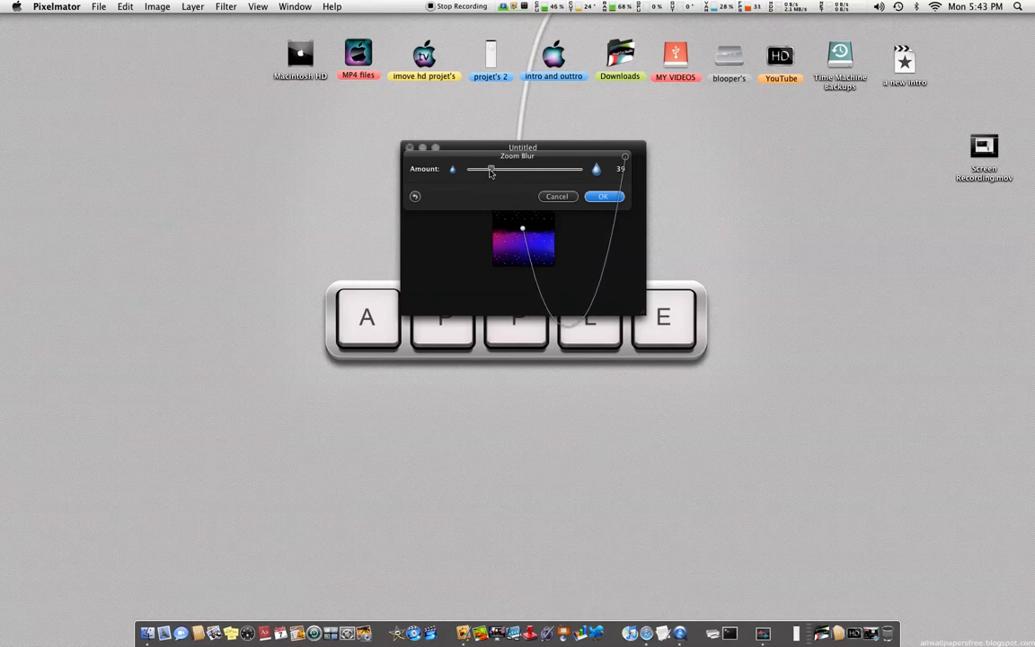
pyautogui.moveTo(490, 169); pyautogui.dragTo(494, 169)
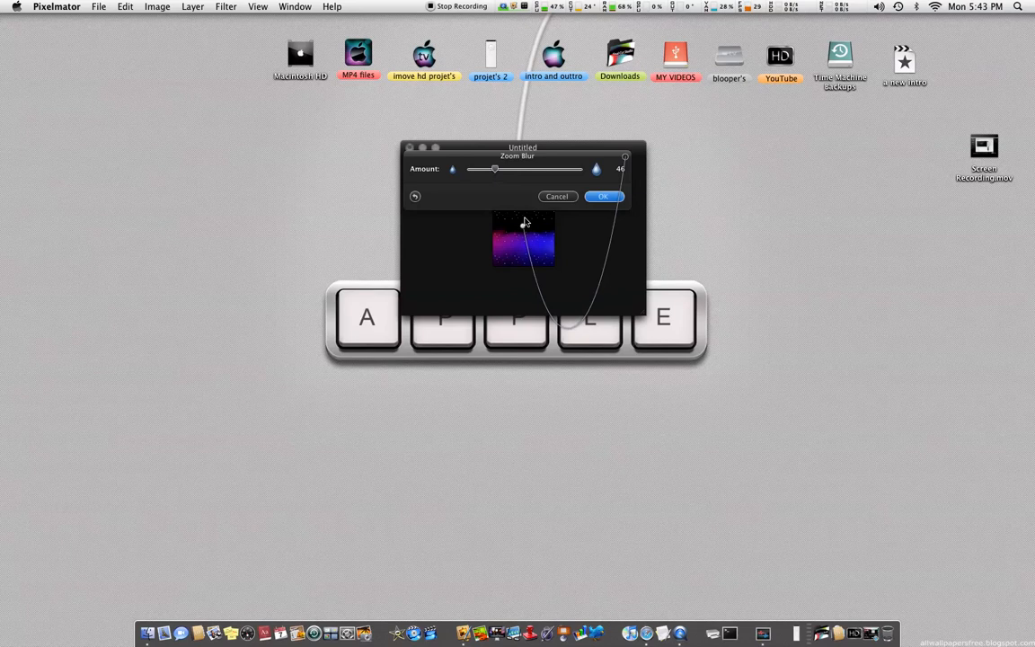
pyautogui.click(603, 196)
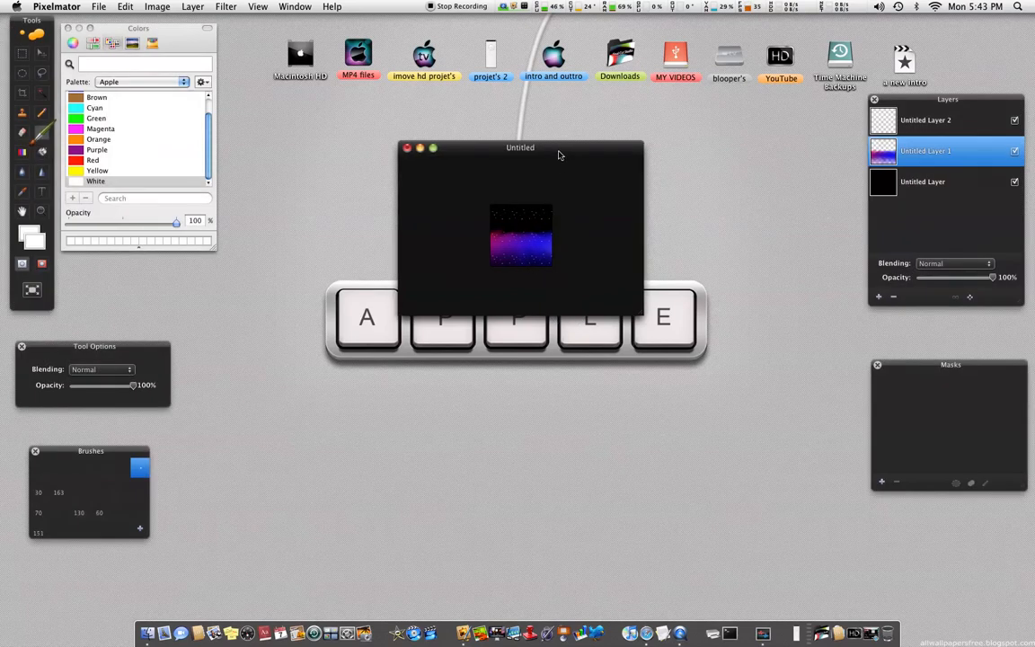
# Add yellow 'MLF' text on a new layer and set its font size to 20
pyautogui.click(41, 191)
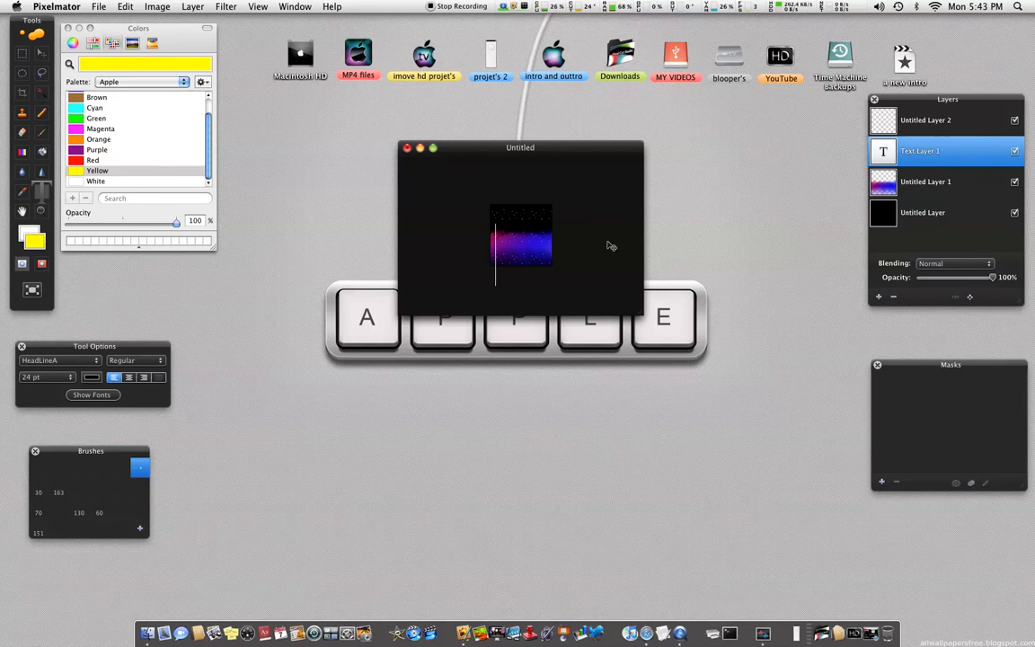
pyautogui.write('mf')
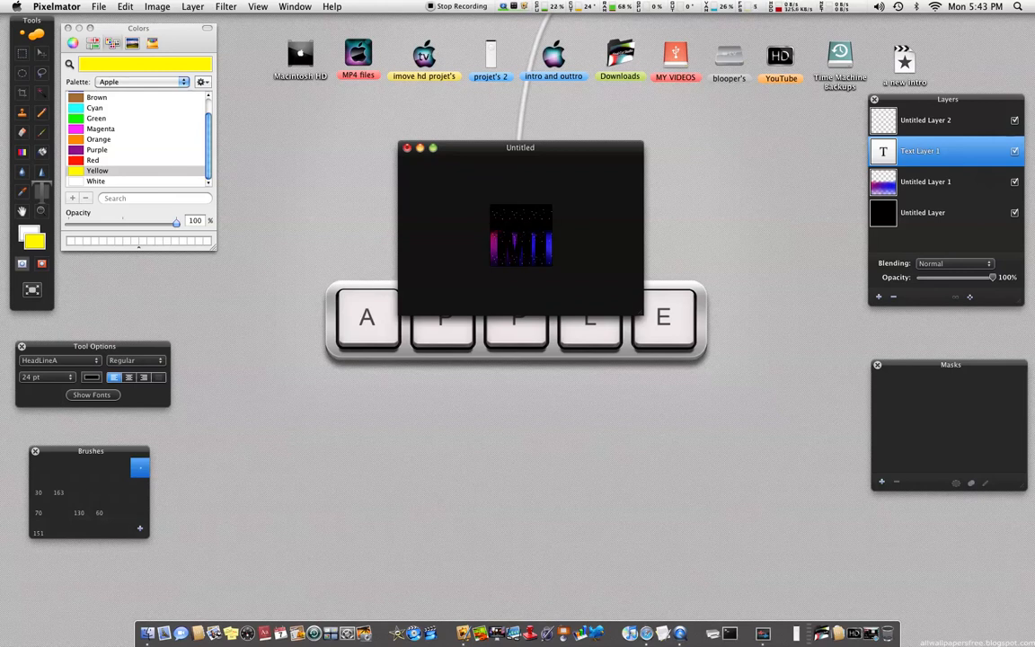
pyautogui.click(578, 256)
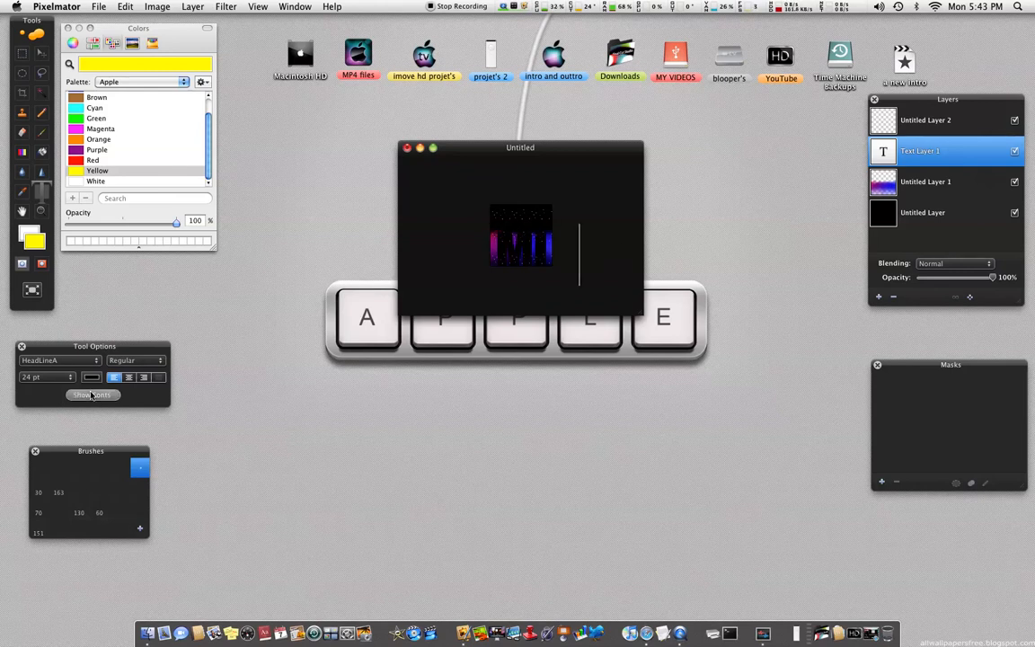
pyautogui.click(92, 396)
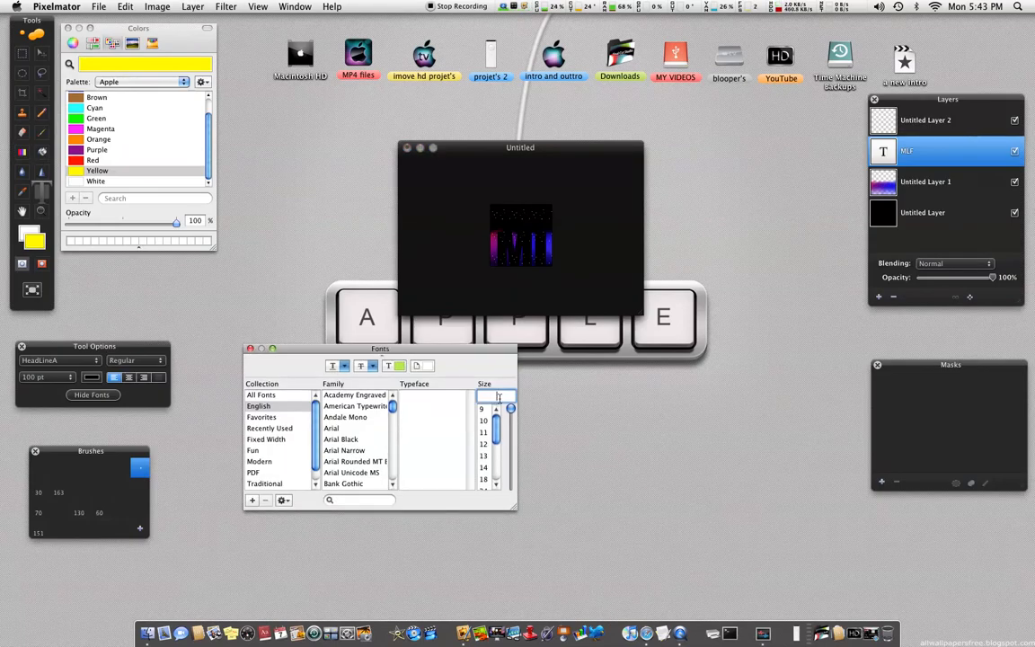
pyautogui.write('20')
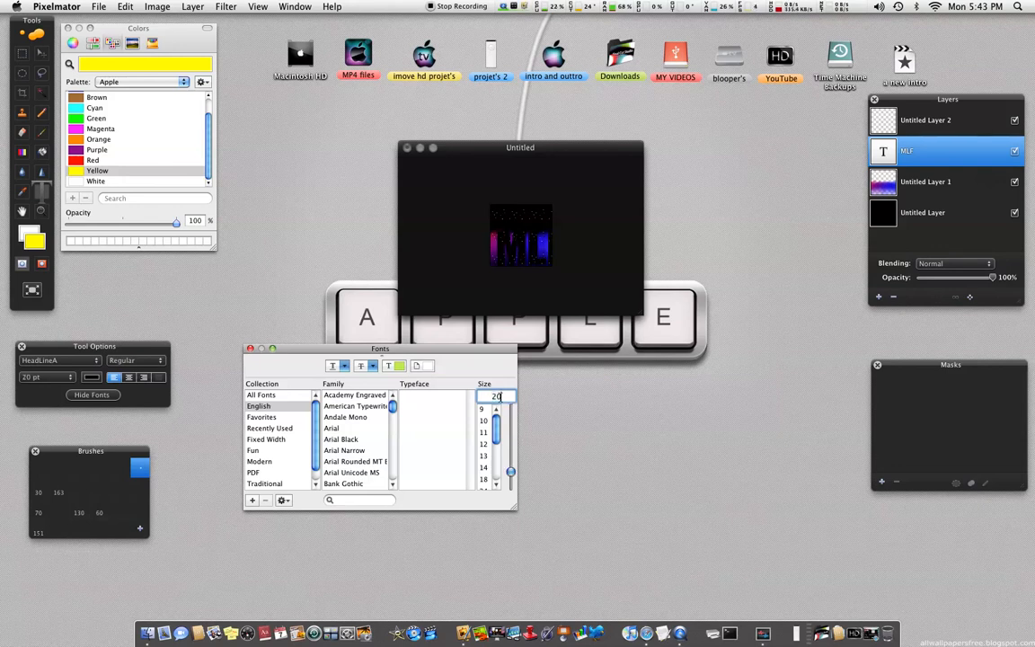
pyautogui.click(496, 396)
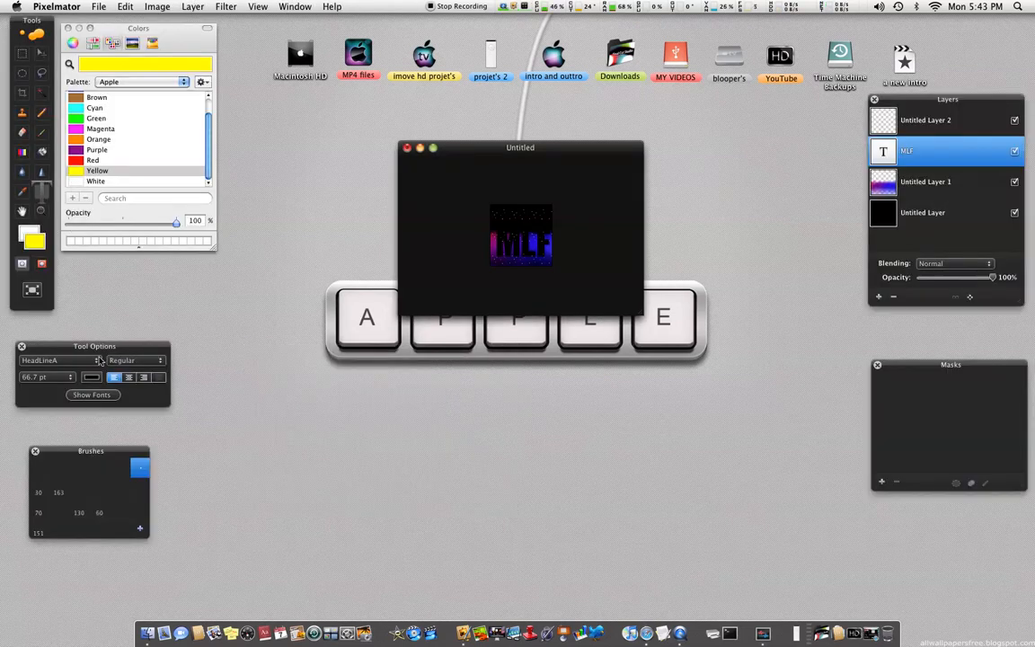
pyautogui.click(96, 170)
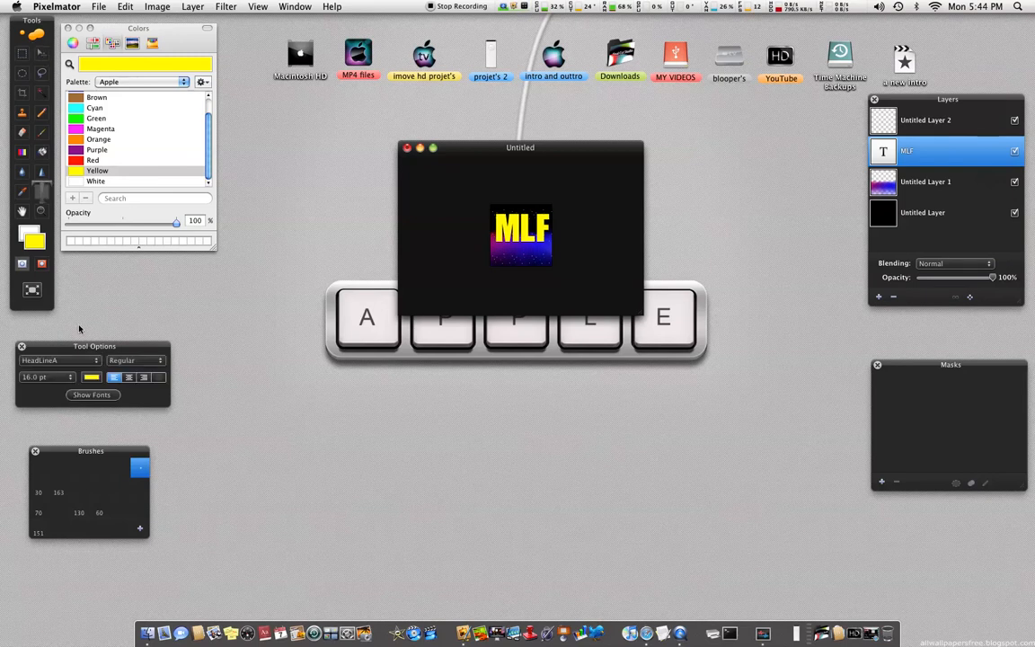
# Try AppleMyungjo, Times and STSong, then settle on Stone Sans Sem ITC TT
pyautogui.click(58, 360)
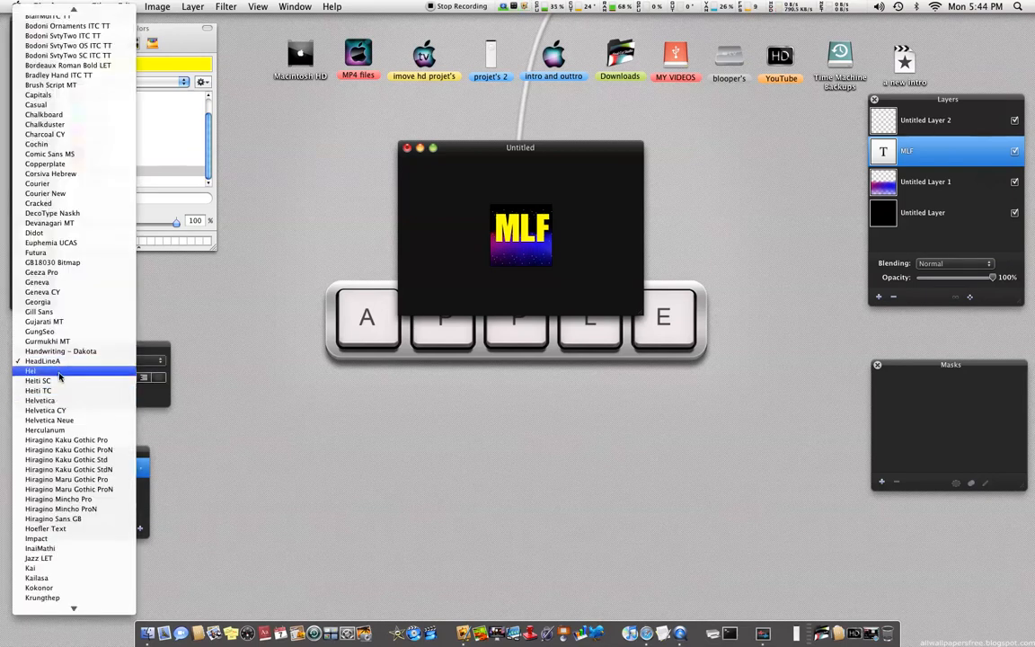
pyautogui.scroll(-3)
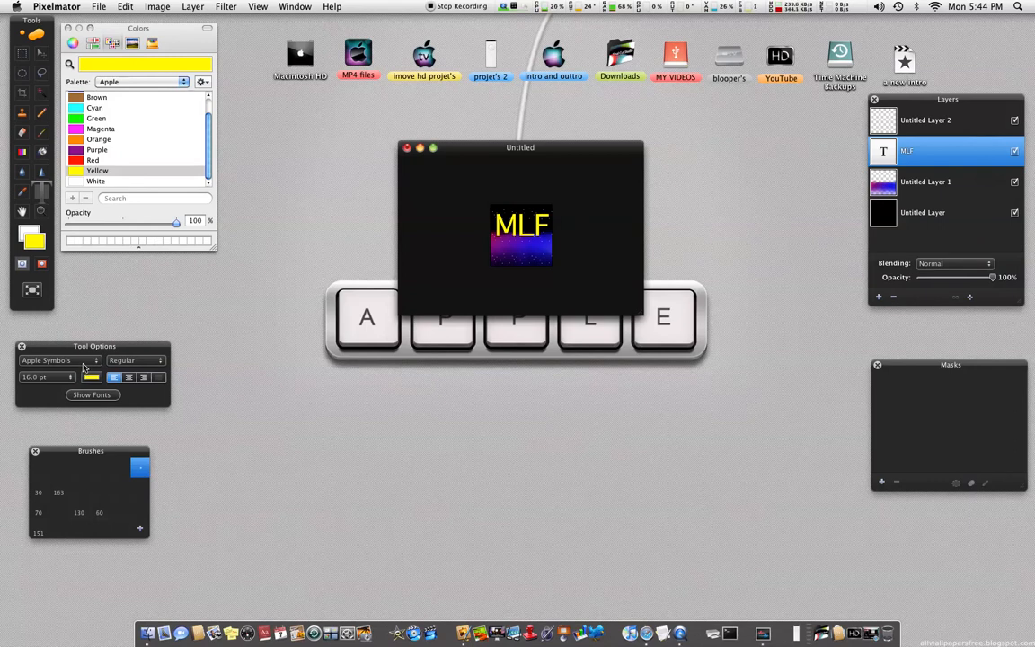
pyautogui.click(58, 360)
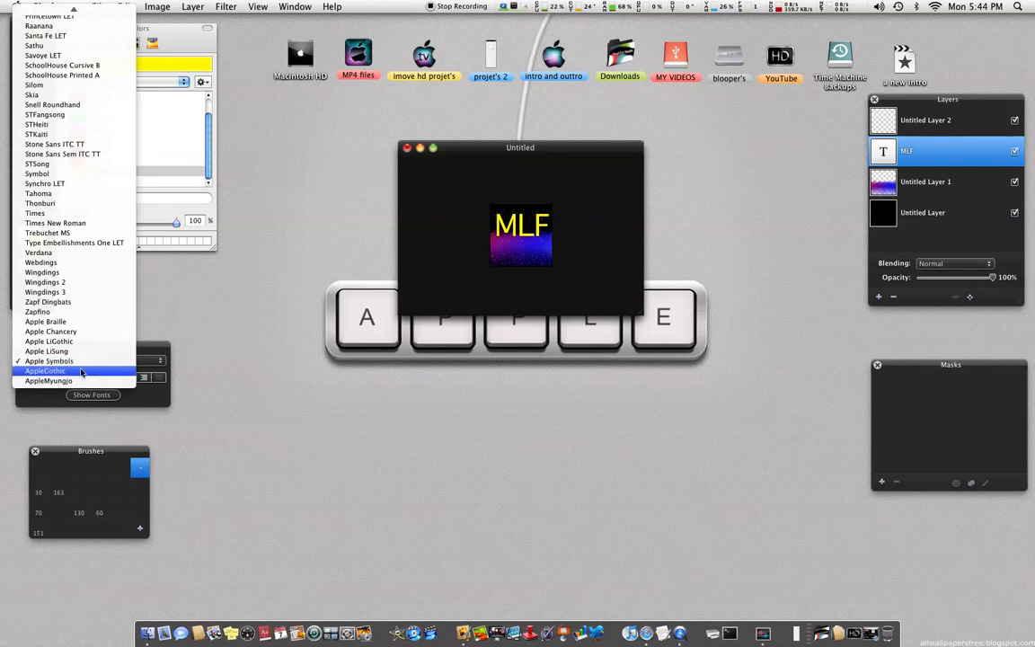
pyautogui.click(48, 380)
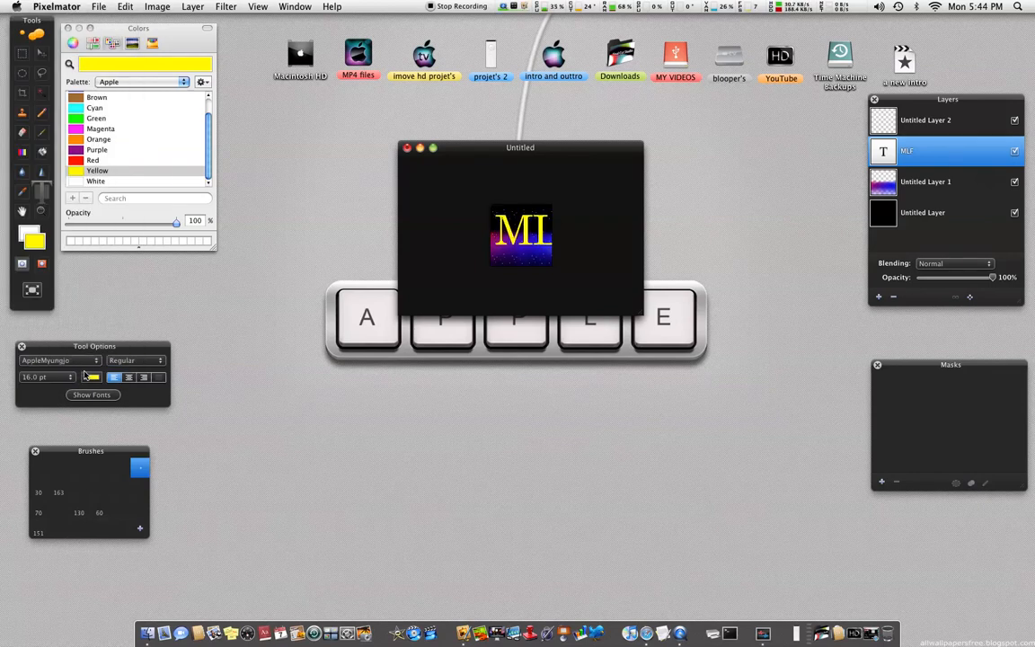
pyautogui.click(58, 360)
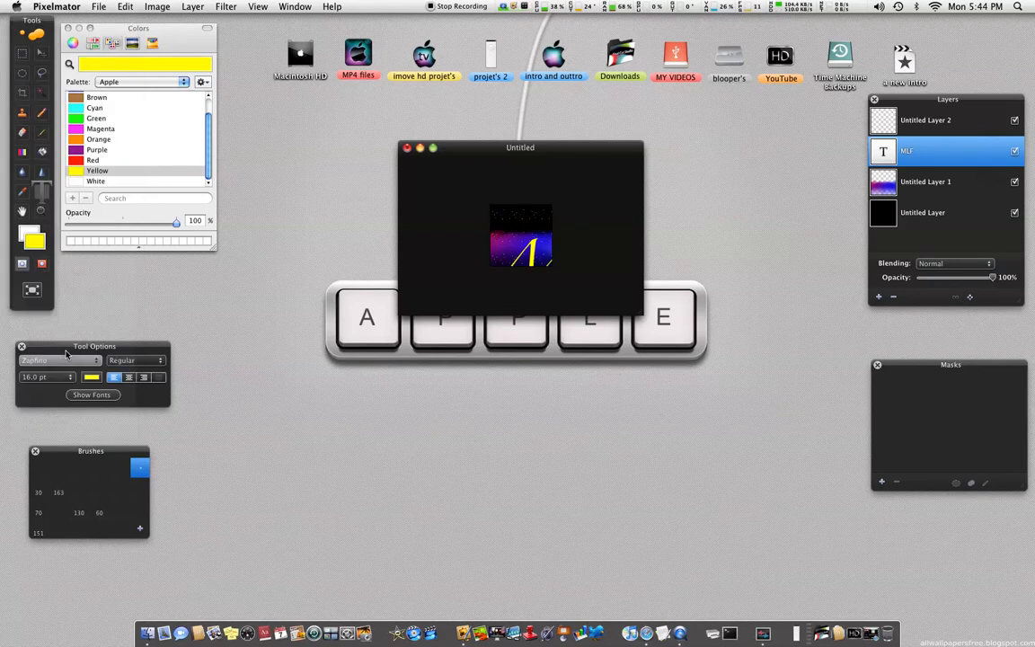
pyautogui.click(58, 360)
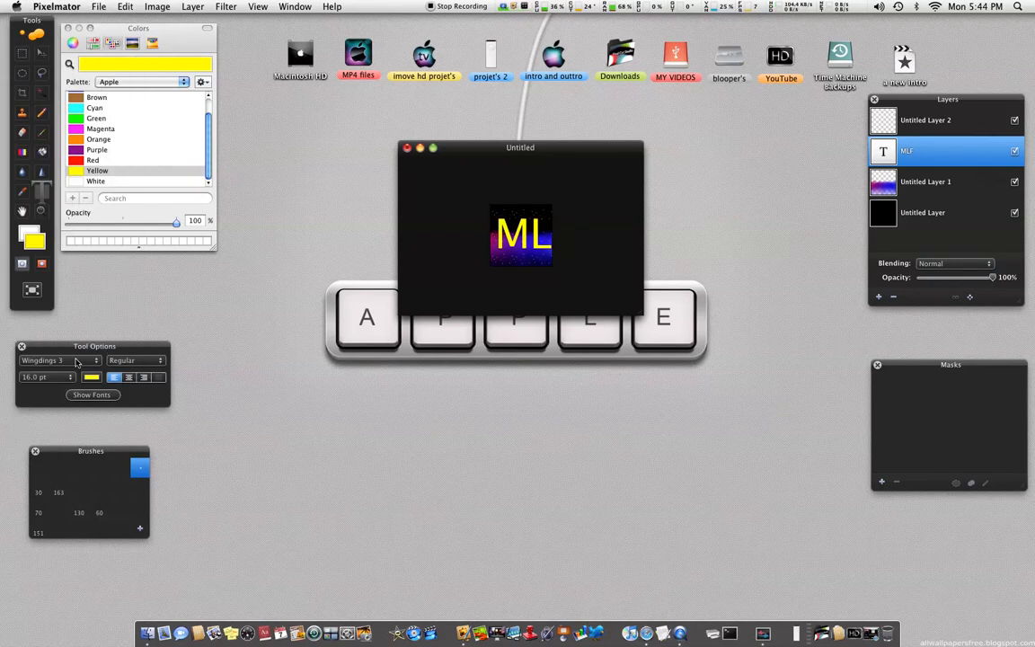
pyautogui.click(58, 361)
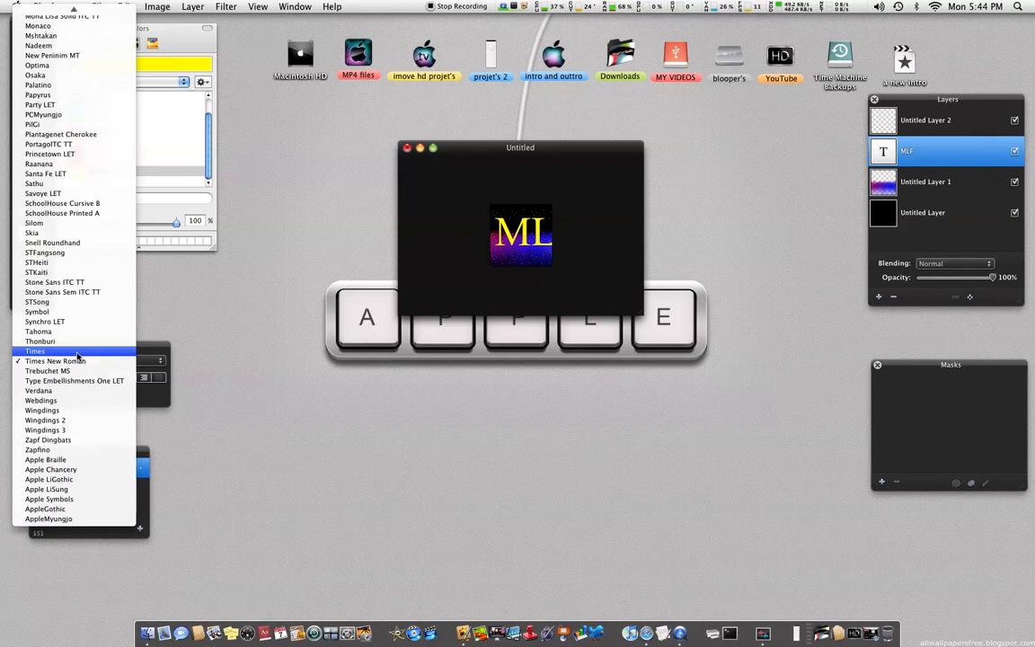
pyautogui.click(55, 360)
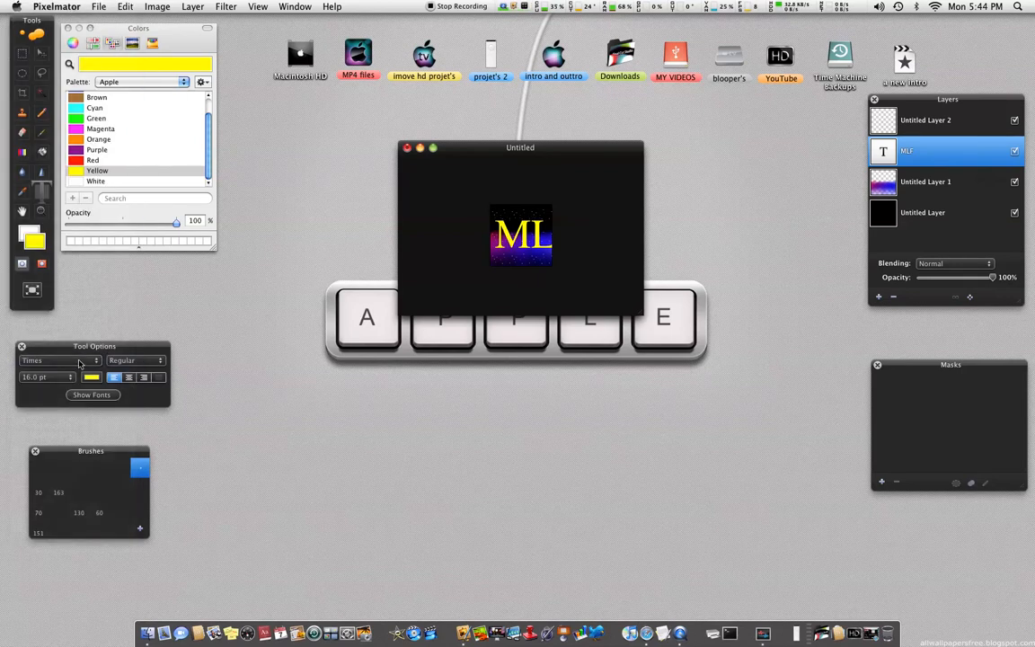
pyautogui.click(46, 360)
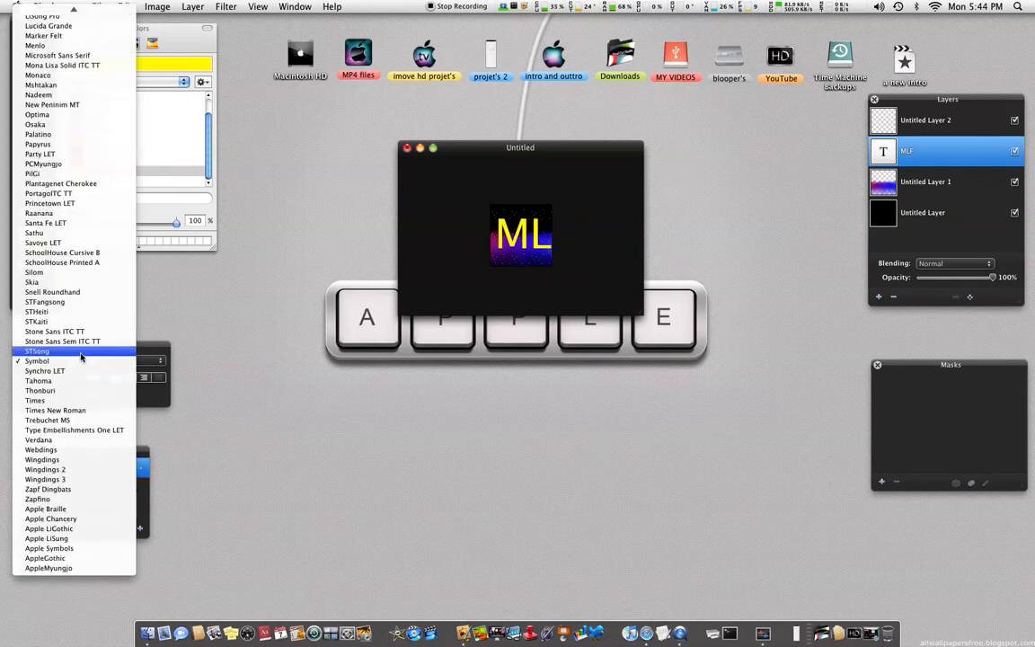
pyautogui.click(37, 350)
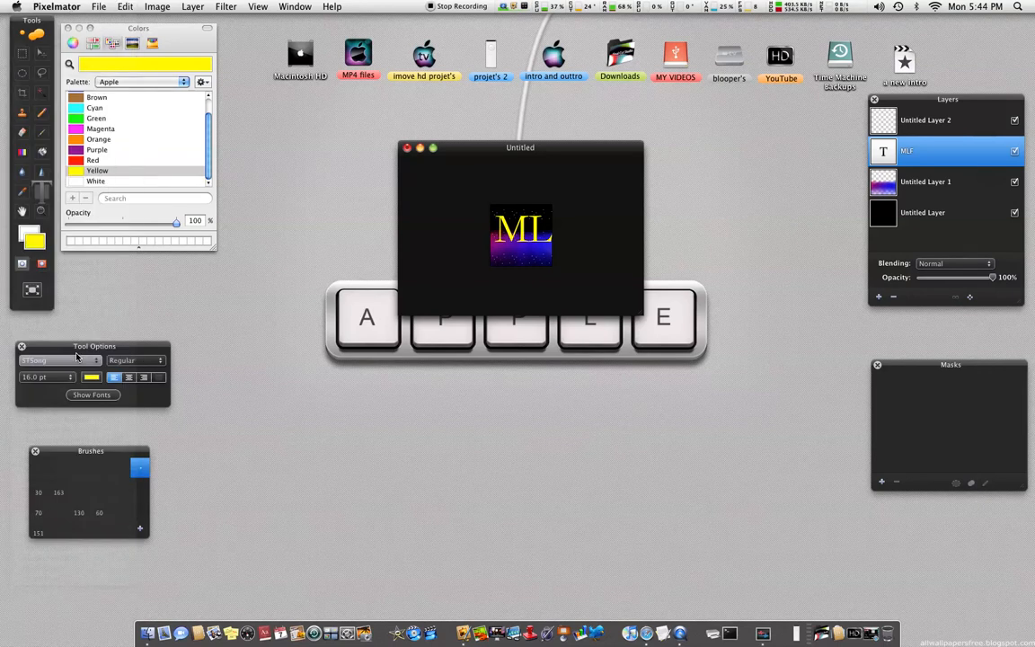
pyautogui.click(54, 361)
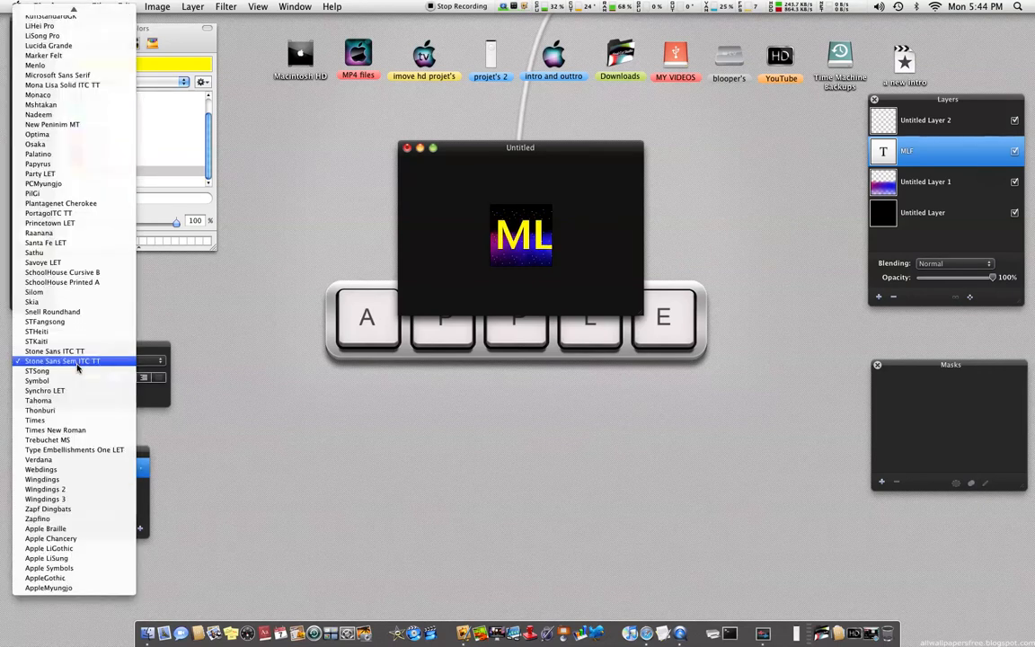
pyautogui.click(62, 360)
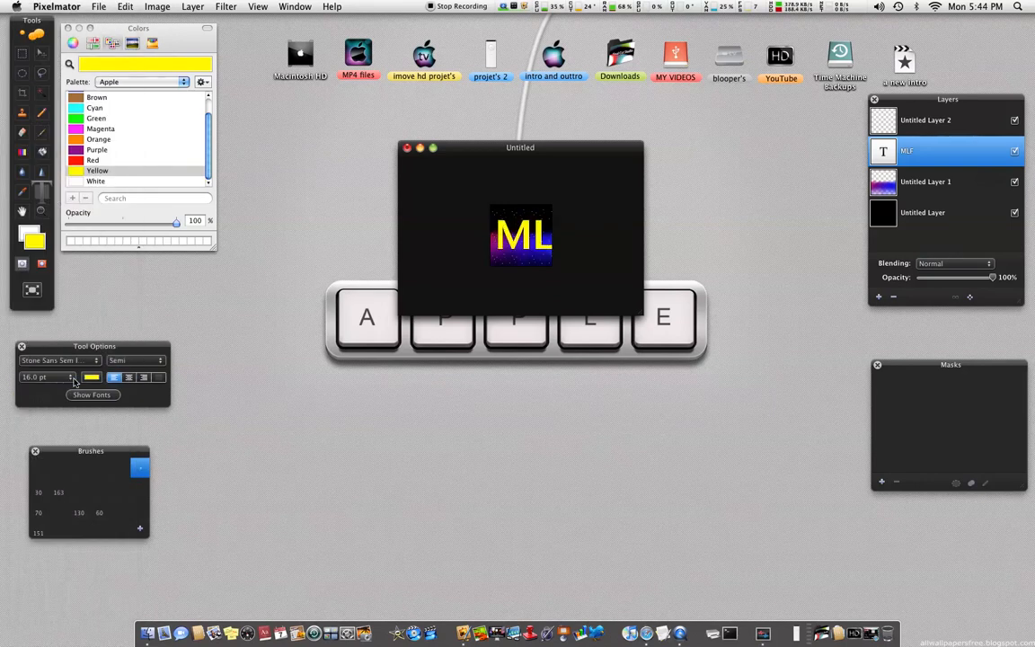
pyautogui.moveTo(156, 400)
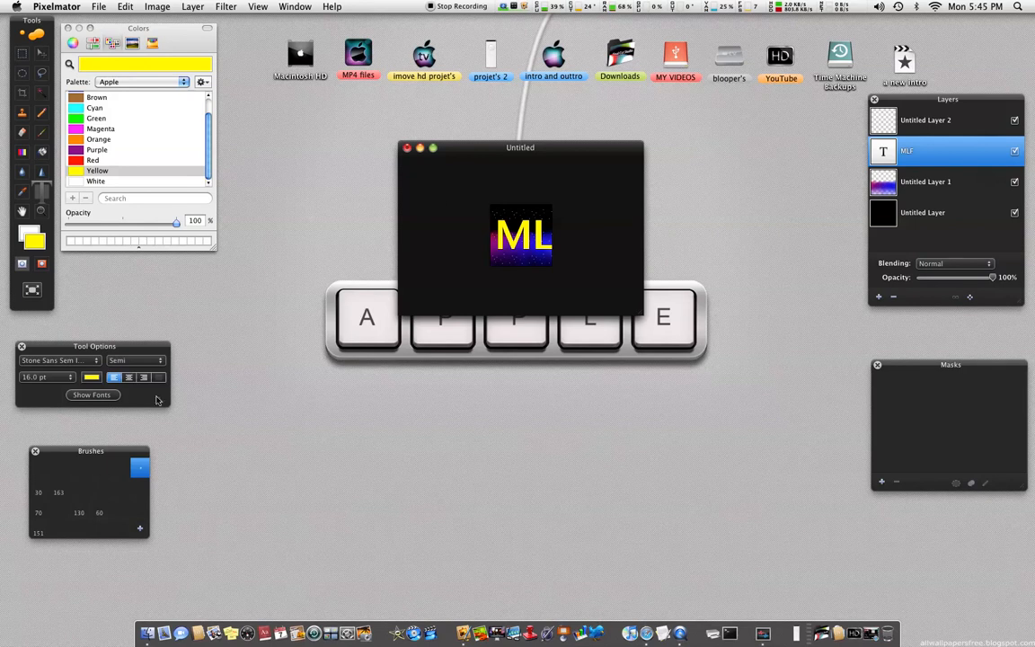
# Set the text size to 14 in the Fonts panel
pyautogui.click(92, 394)
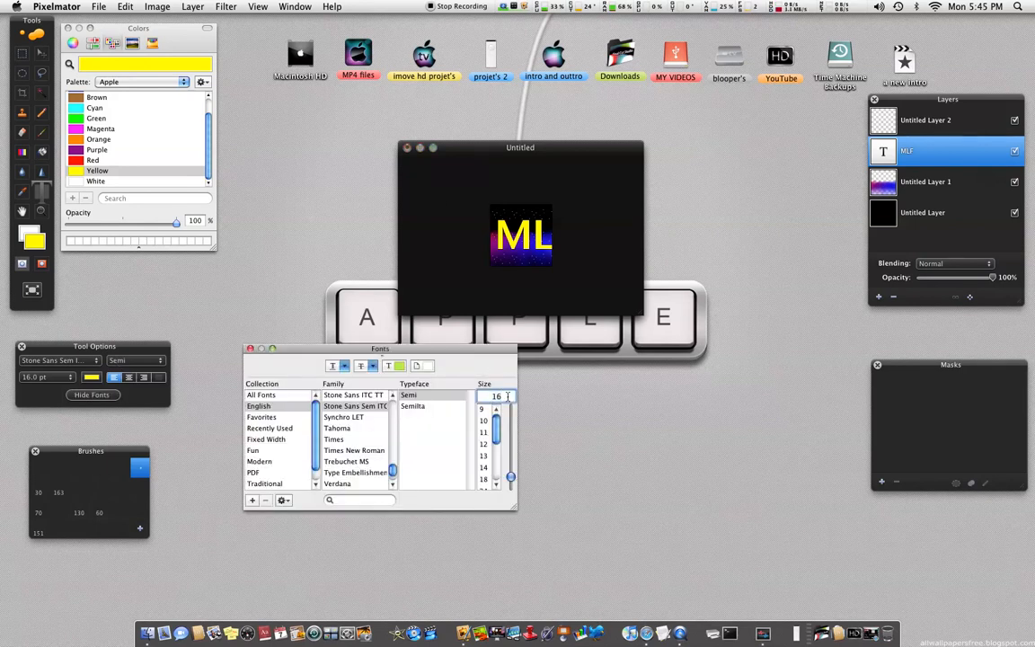
pyautogui.write('1')
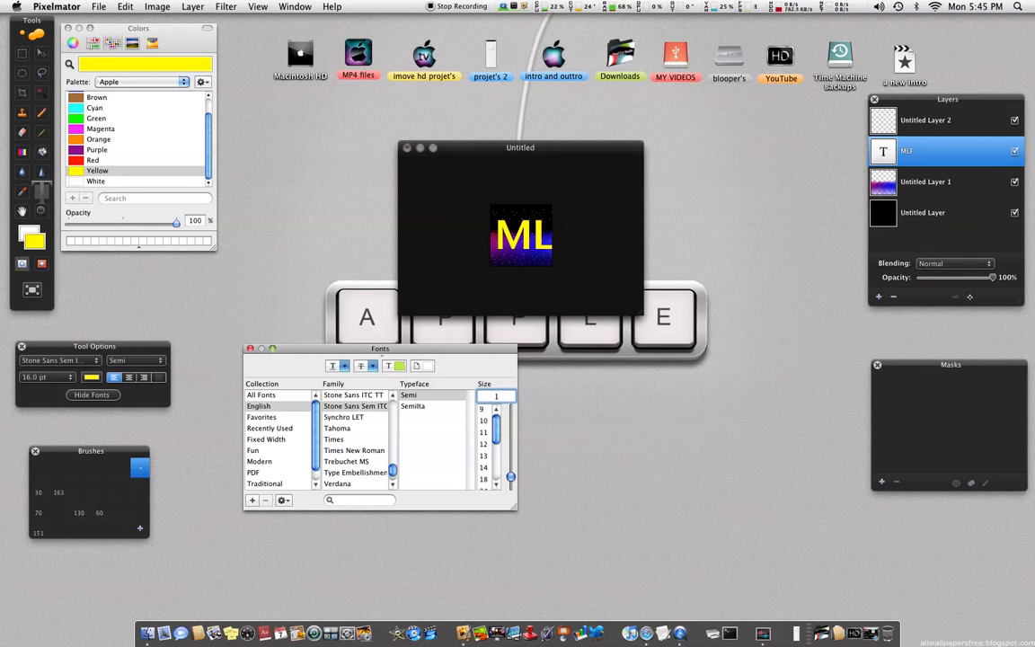
pyautogui.write('14')
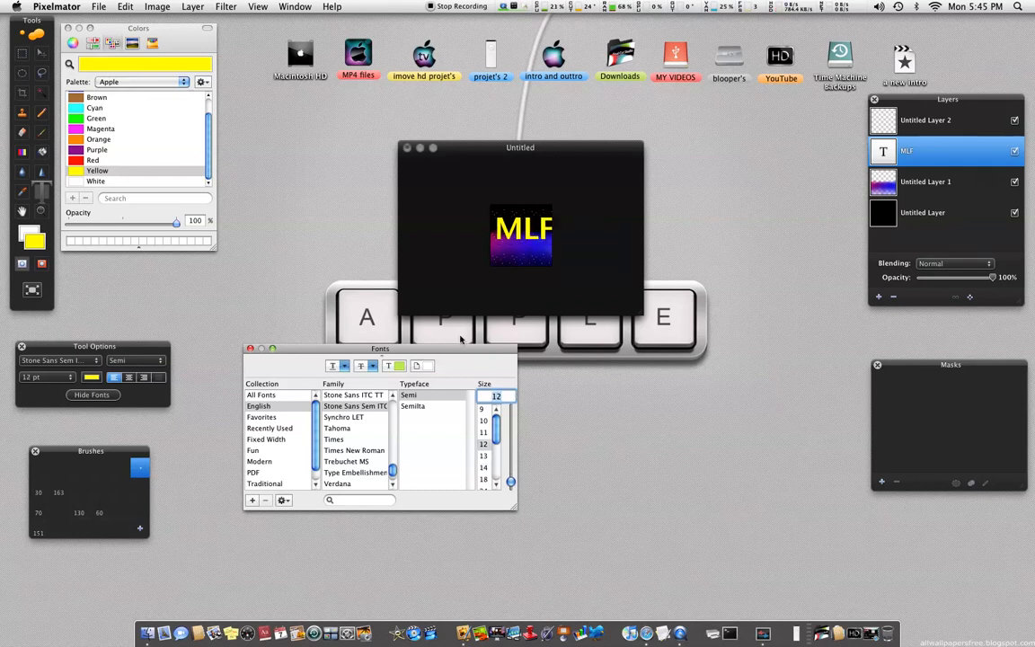
pyautogui.click(92, 394)
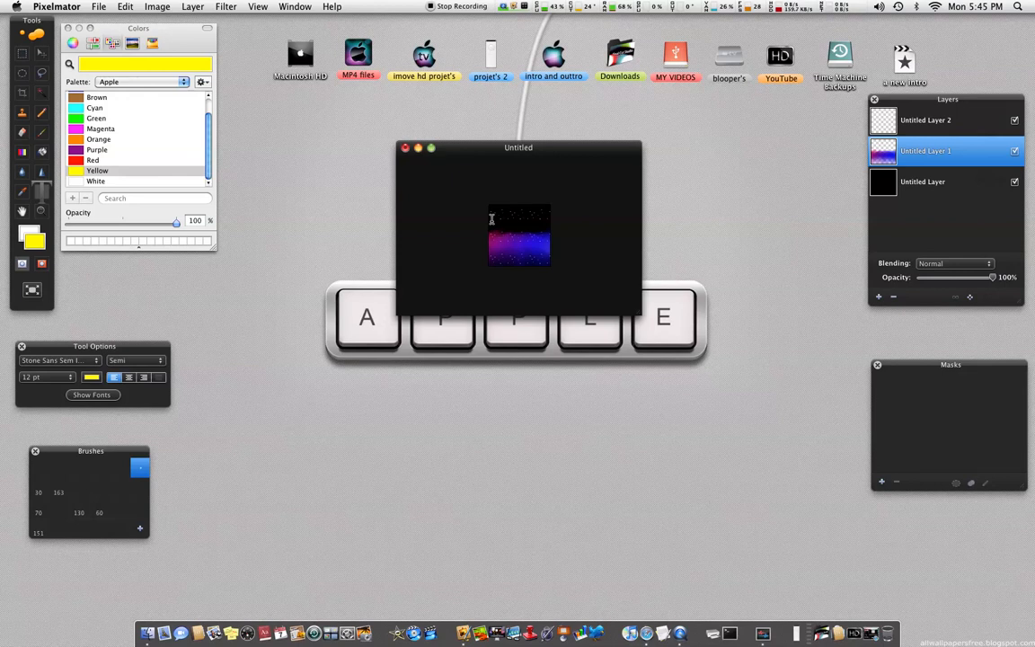
# Write 'MFL' in HeadLineA and set its size to 14 in the Fonts panel
pyautogui.write('MF')
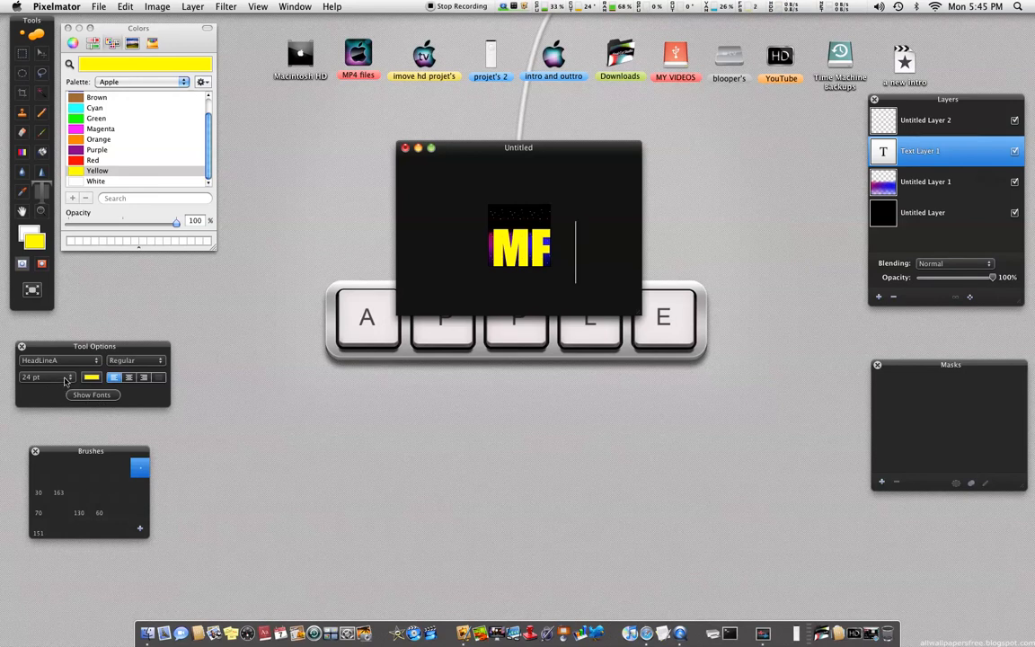
pyautogui.click(92, 394)
pyautogui.write('100')
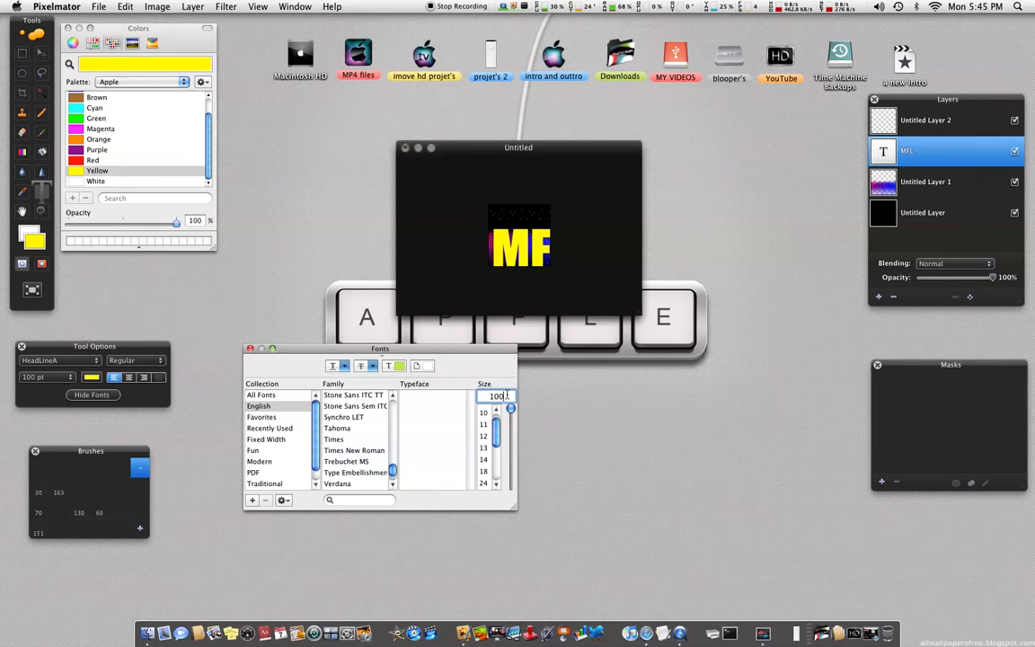
pyautogui.write('14')
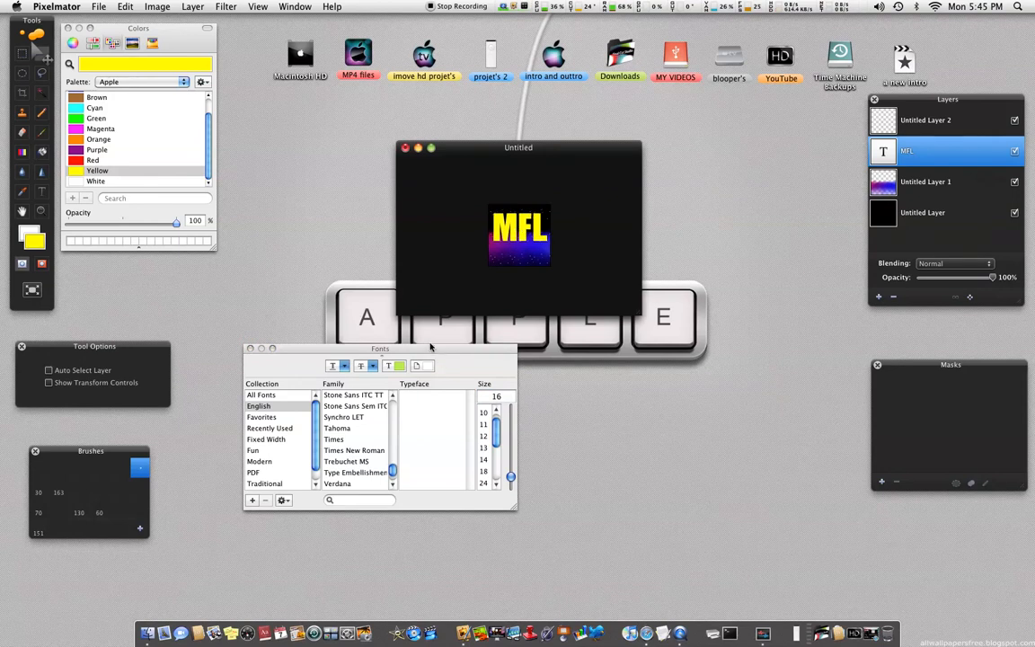
pyautogui.click(496, 396)
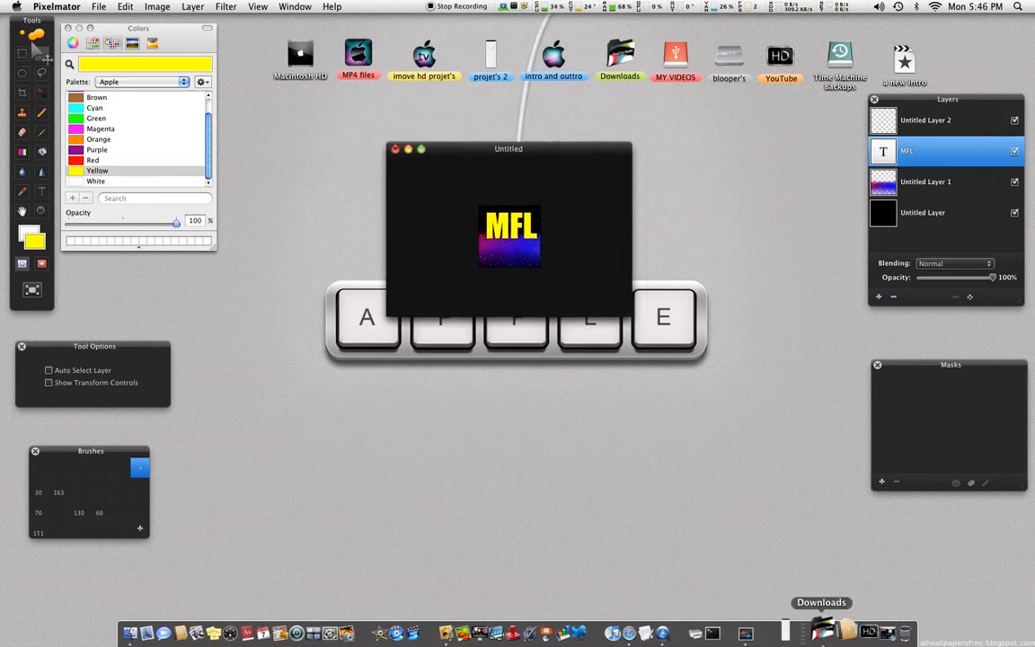
pyautogui.moveTo(551, 157)
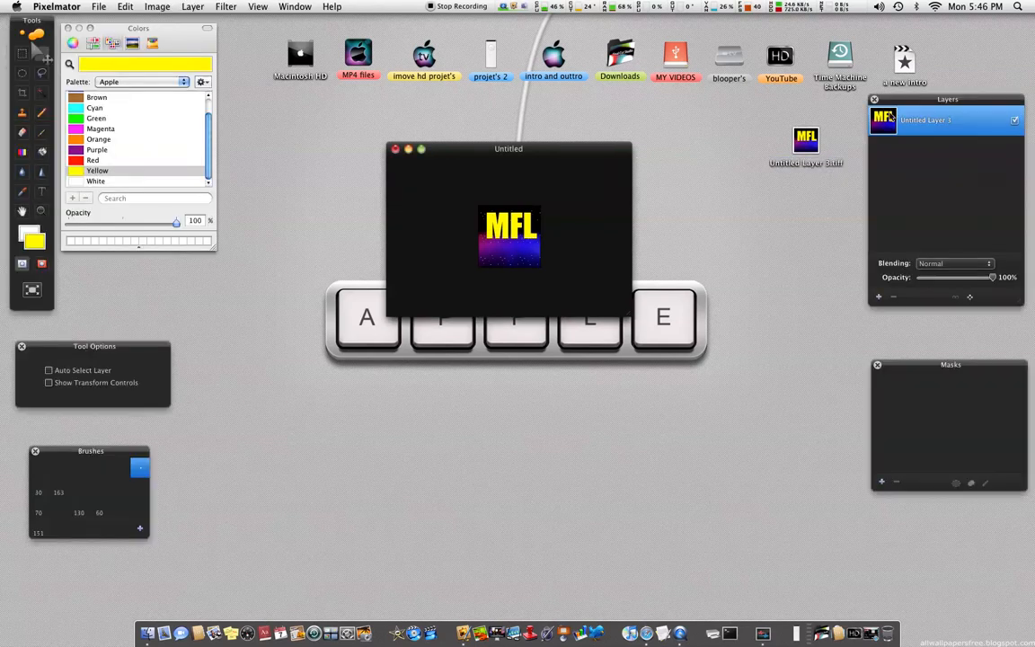
pyautogui.moveTo(561, 160)
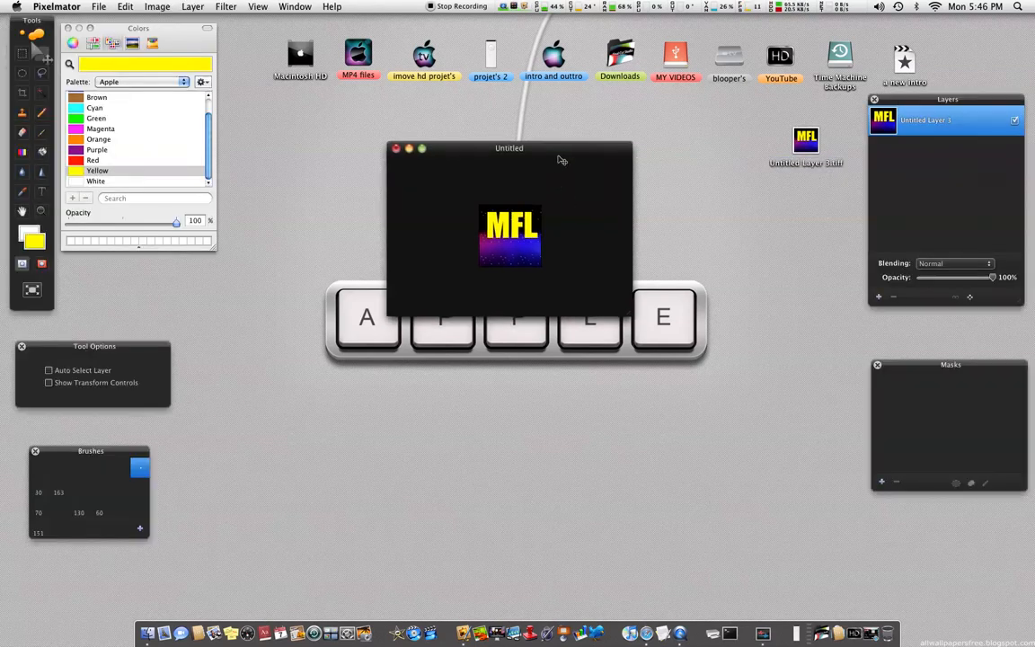
# Bring up the File menu to begin exporting the merged avatar
pyautogui.click(99, 6)
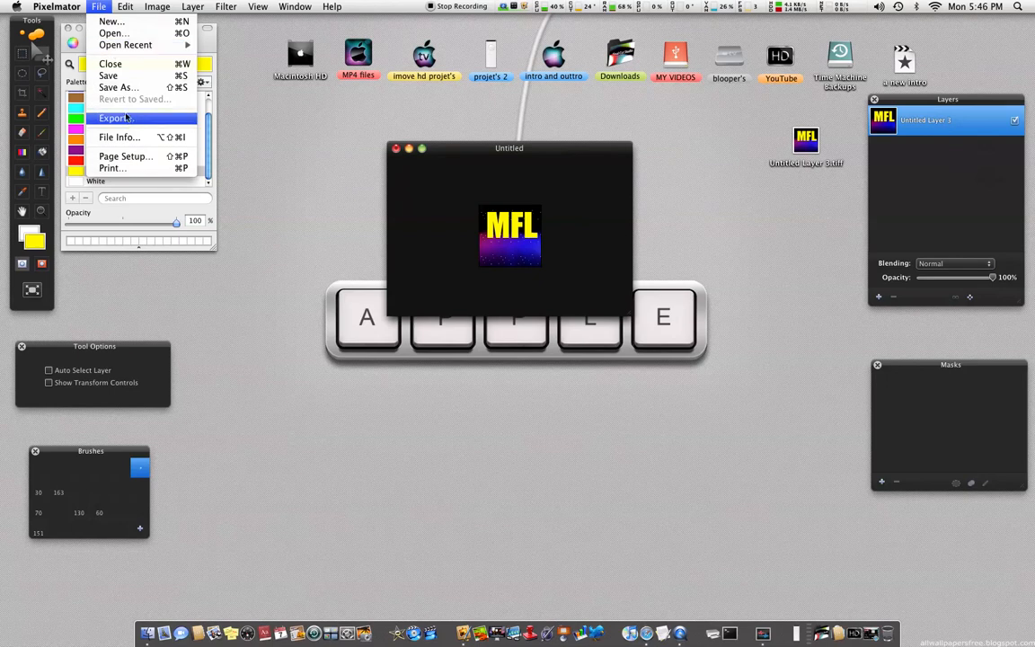
# Export the avatar as JPEG to the Desktop as Untitled.jpg
pyautogui.click(114, 117)
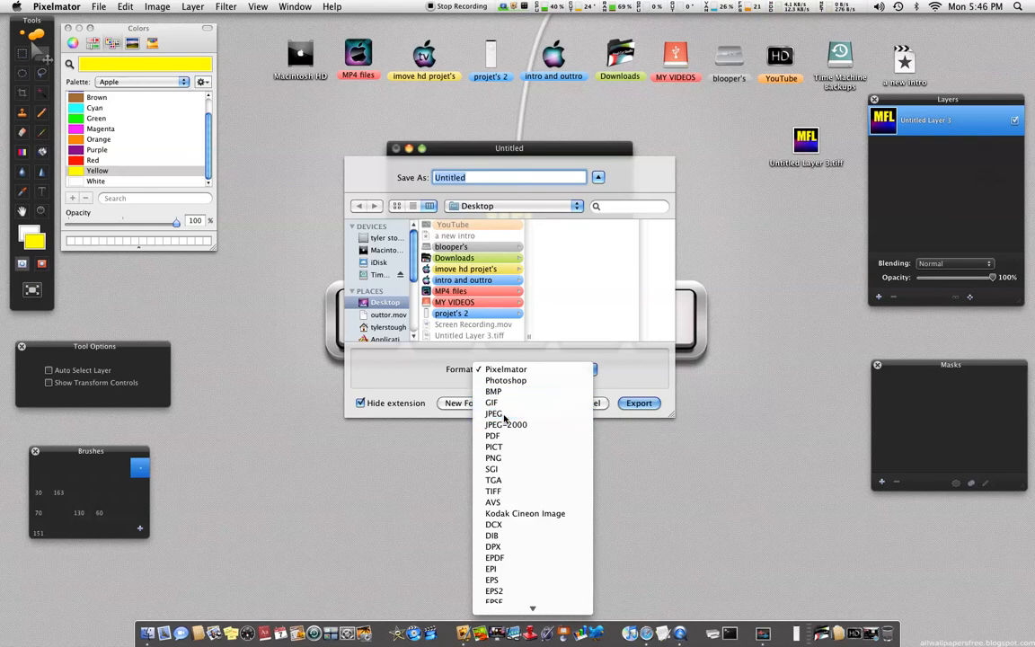
pyautogui.click(494, 413)
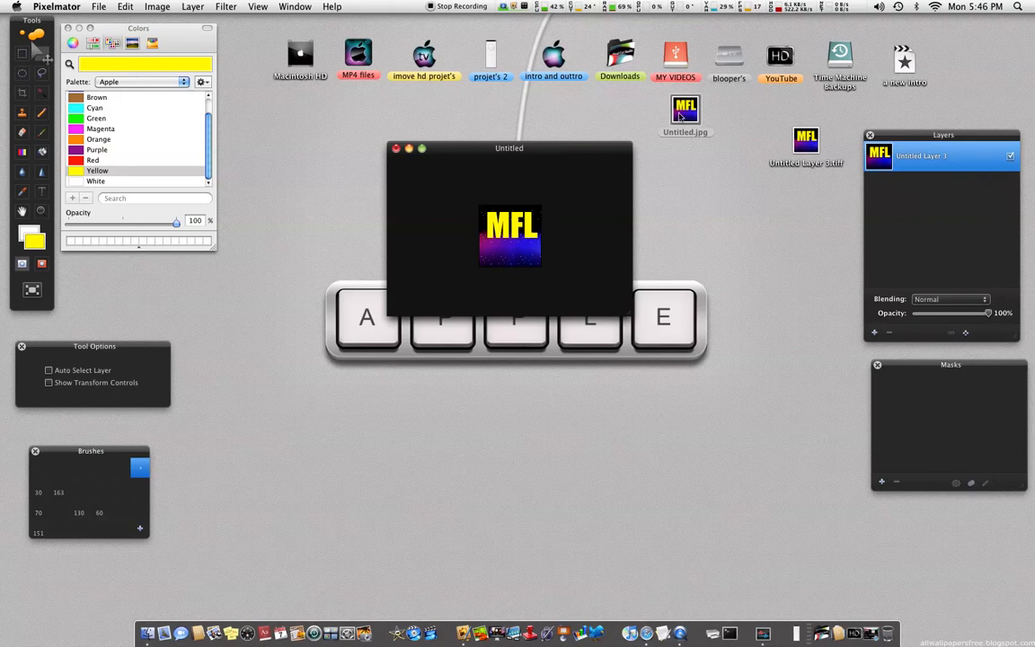
pyautogui.moveTo(568, 164)
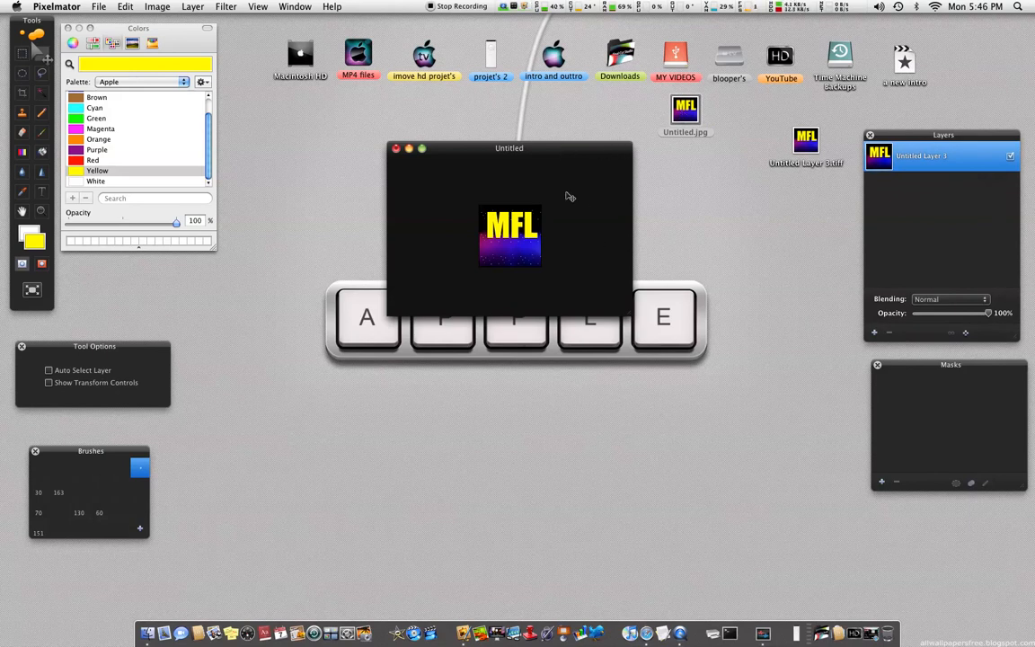
pyautogui.moveTo(560, 258)
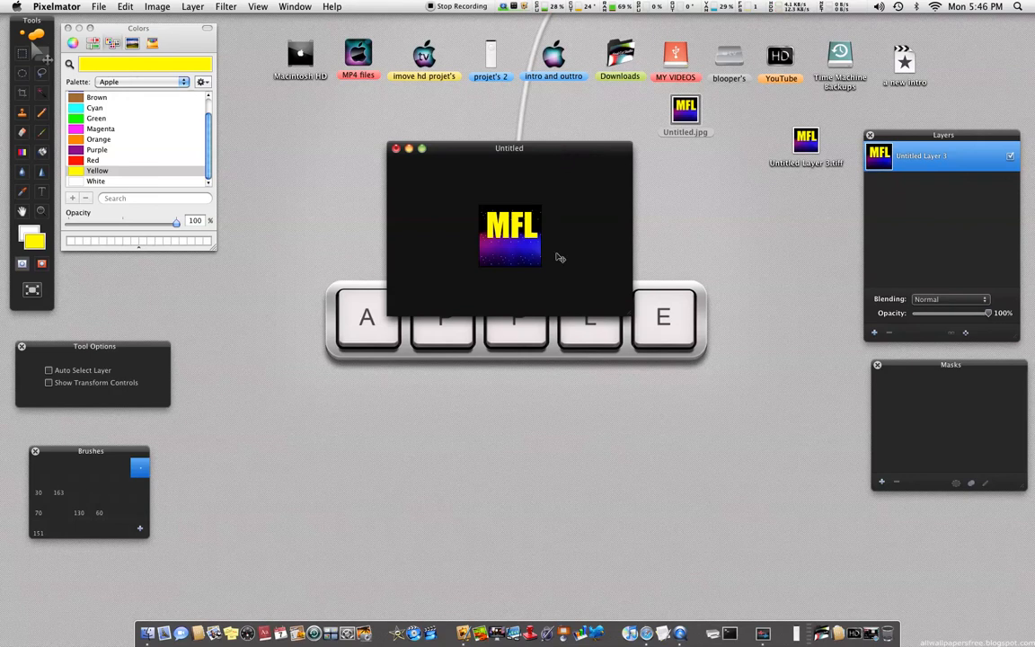
pyautogui.moveTo(480, 144)
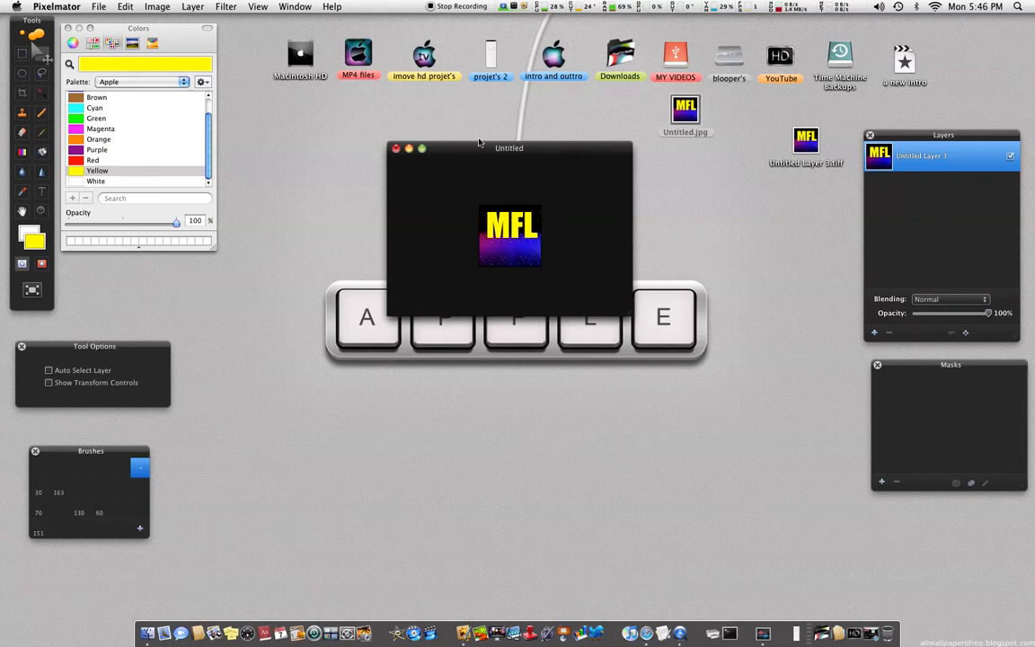